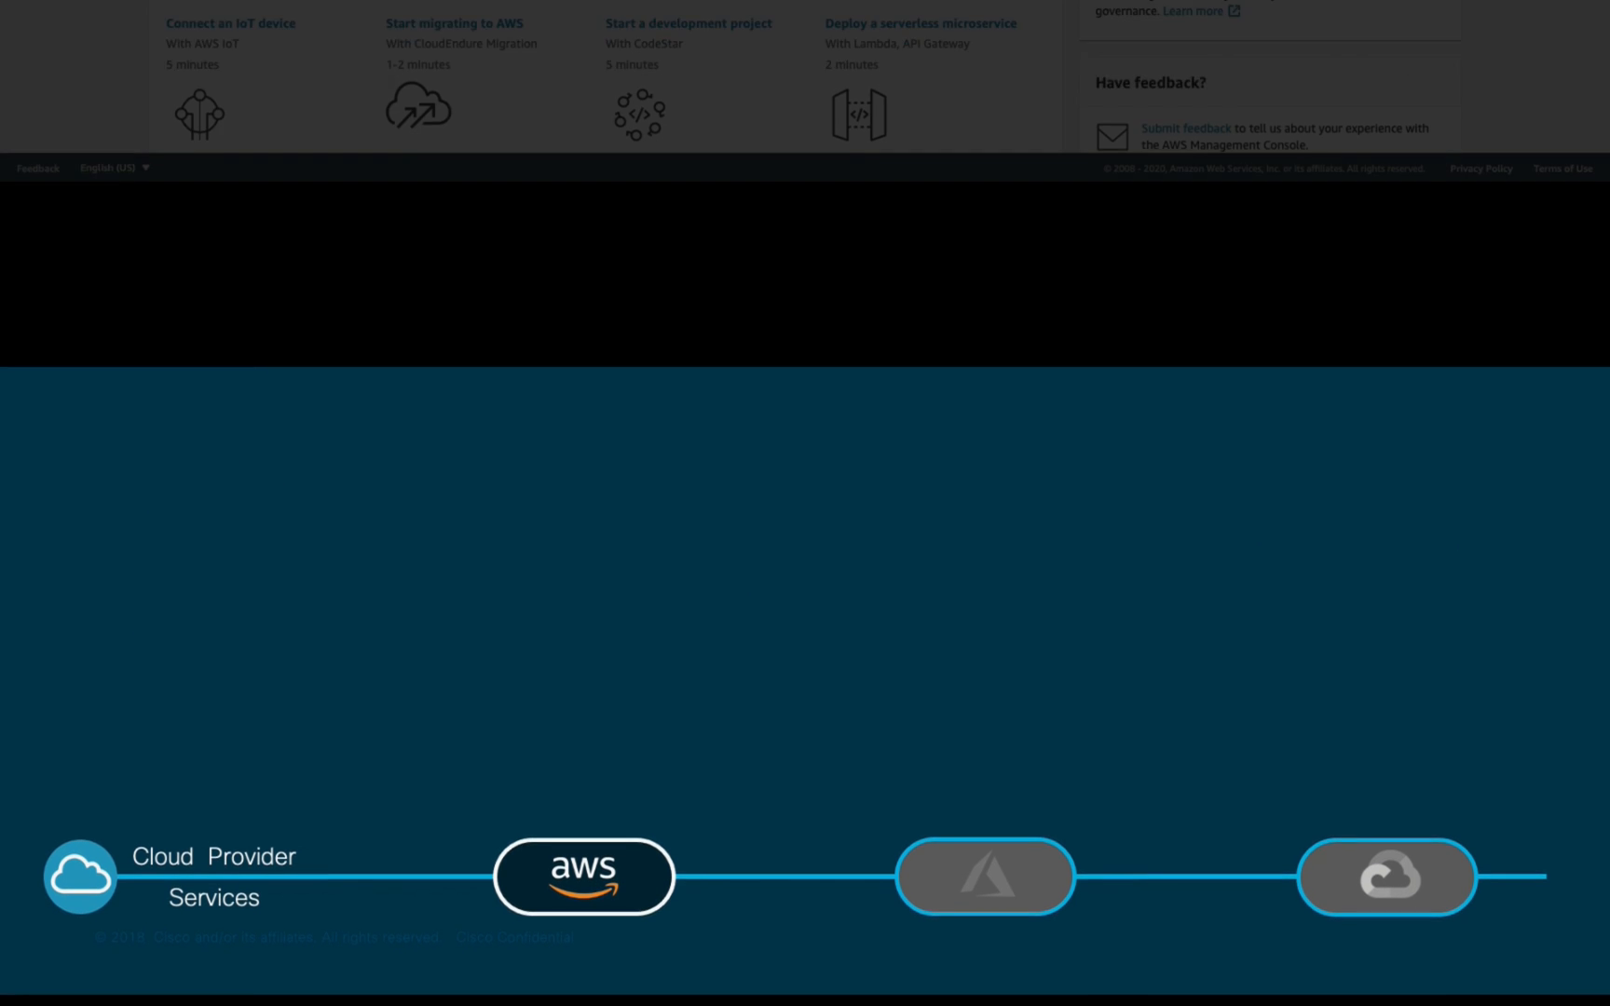
Step: Open the VPC service to list the account's single default VPC
scroll("up", 3)
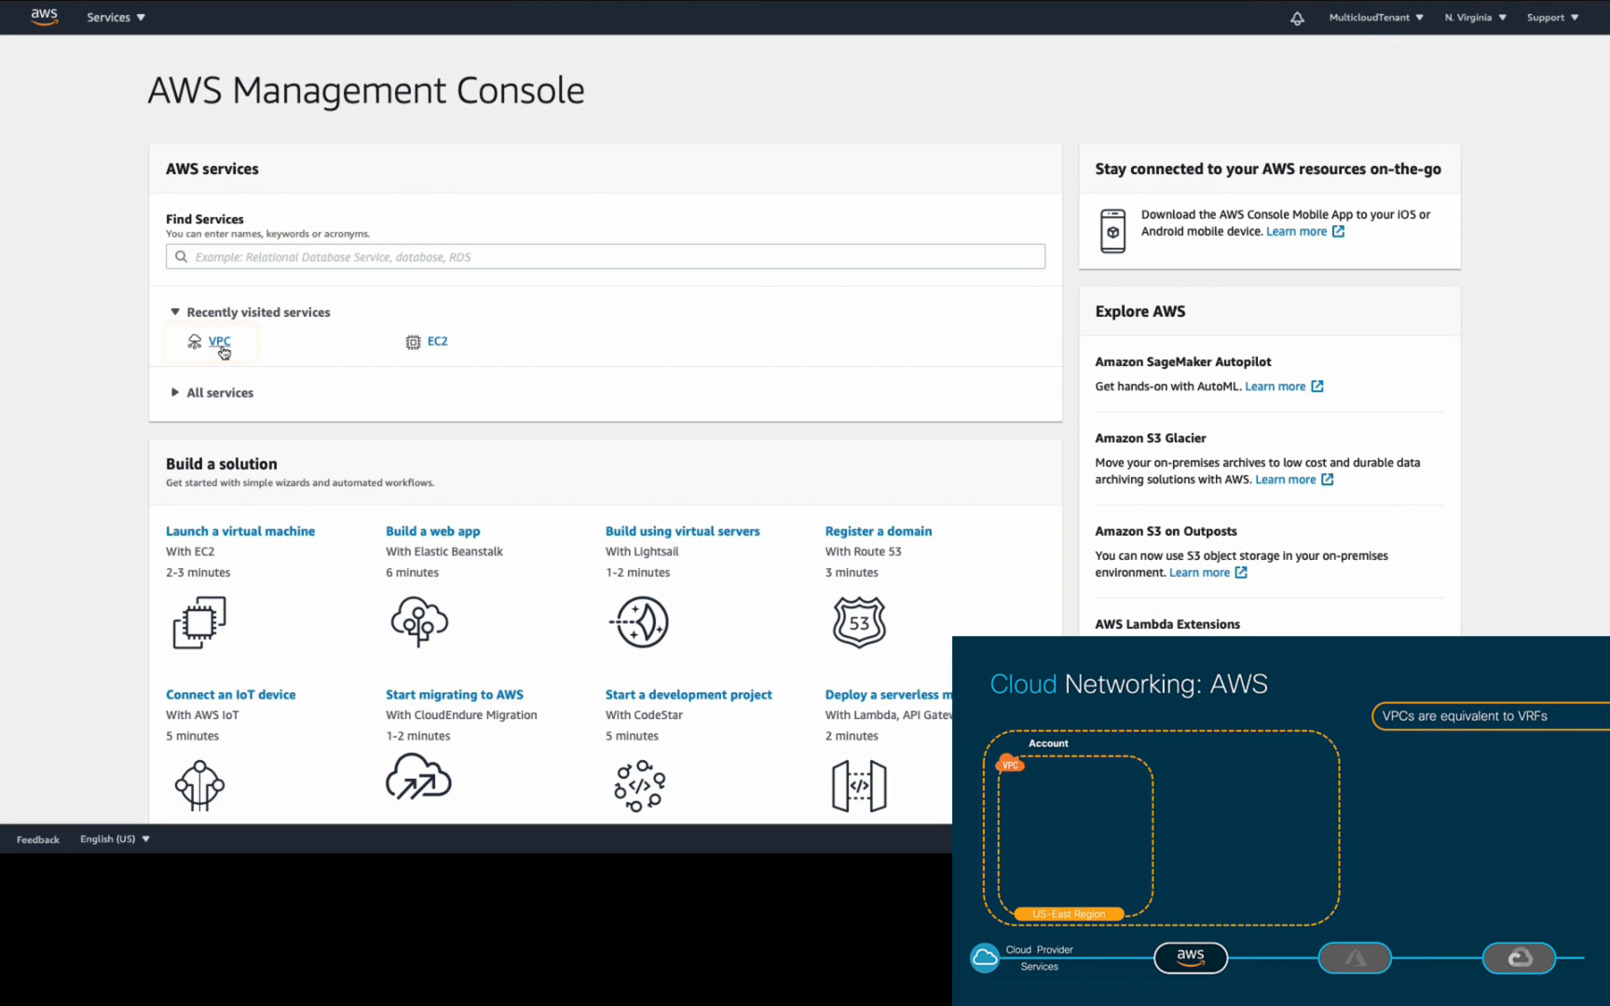
left_click(220, 341)
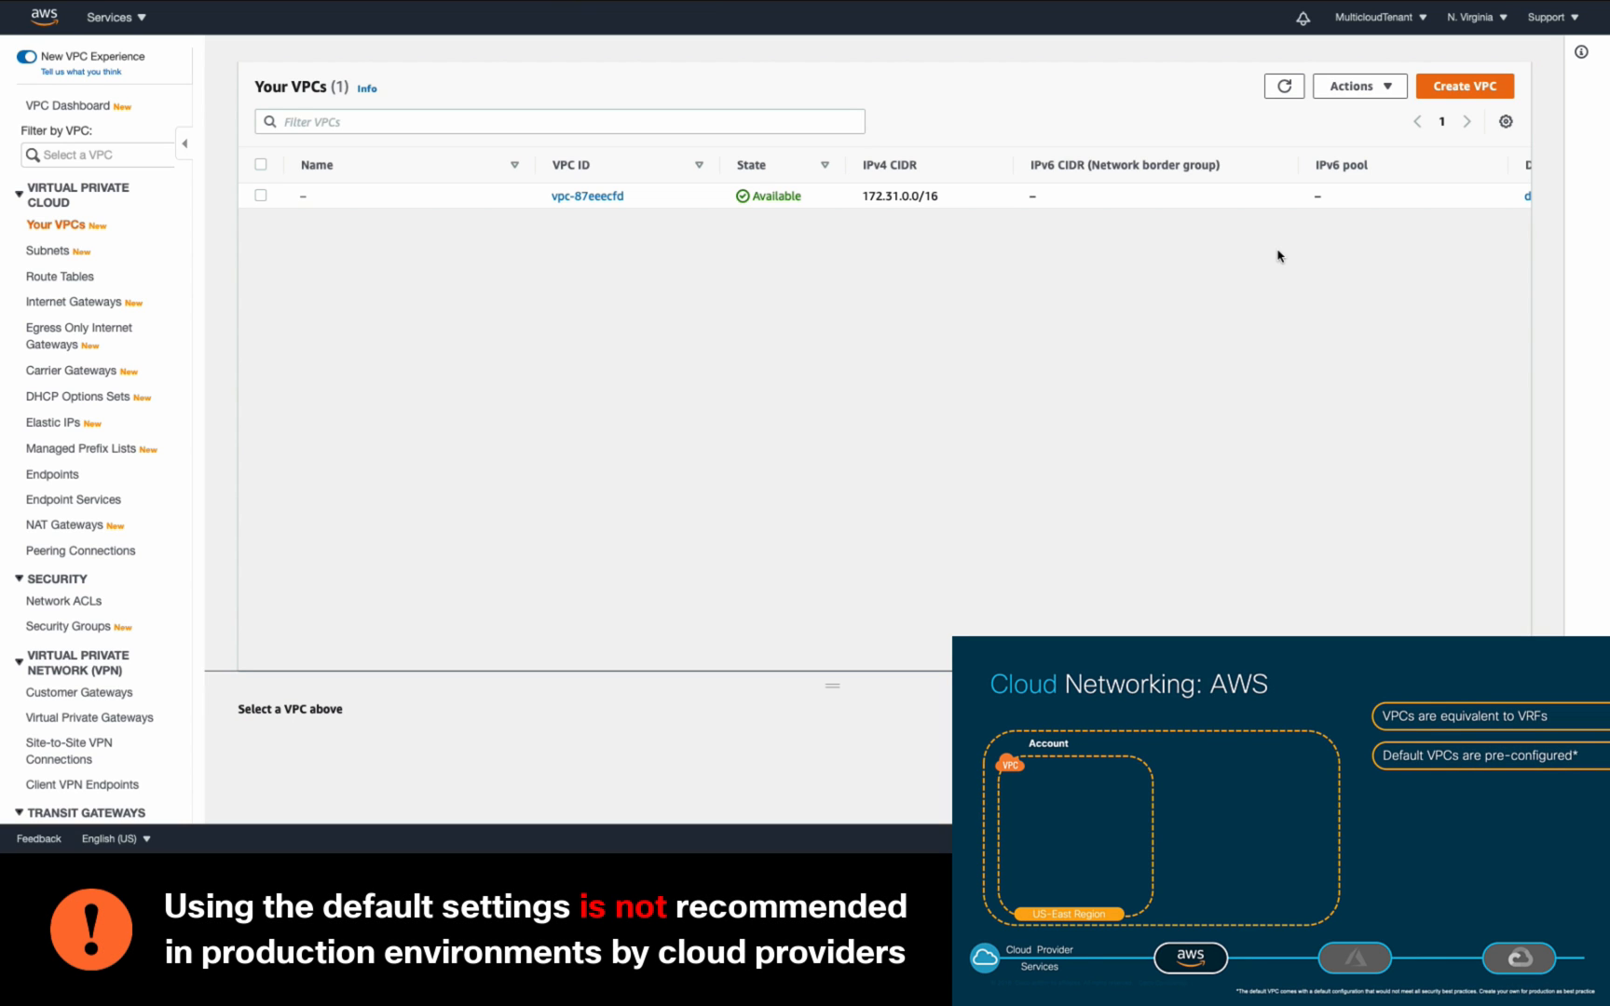
mouse_move(1465, 85)
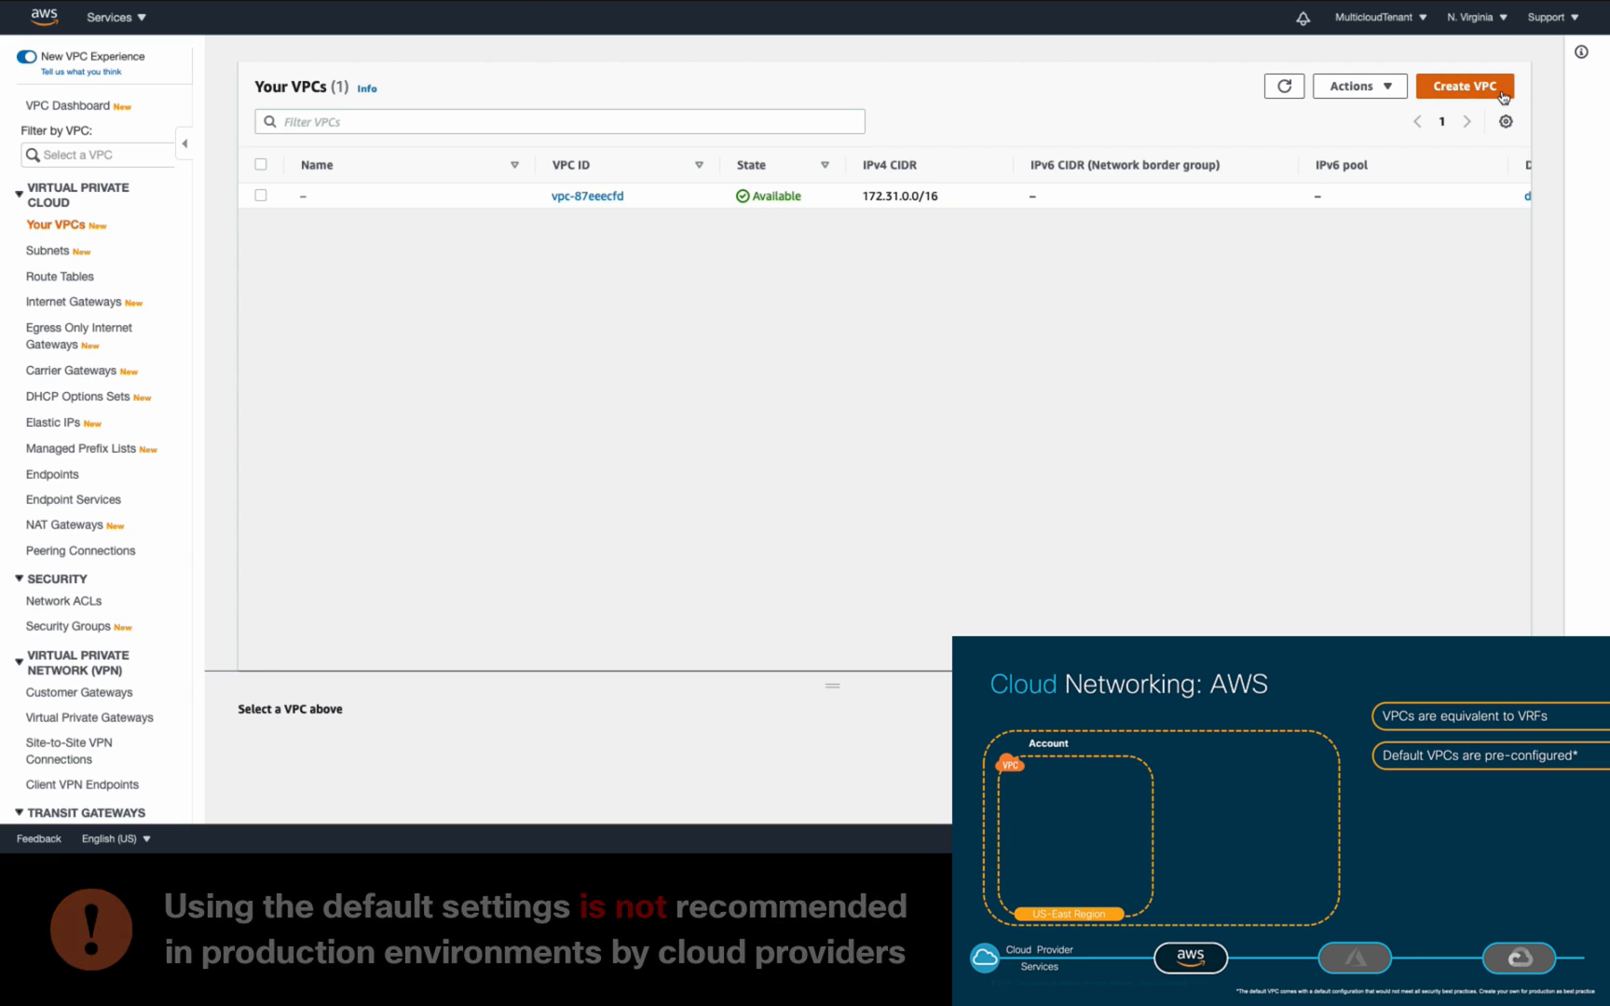
Step: Create a VPC with name tag MyVPC and IPv4 CIDR block 10.1.0.0/16
left_click(1462, 85)
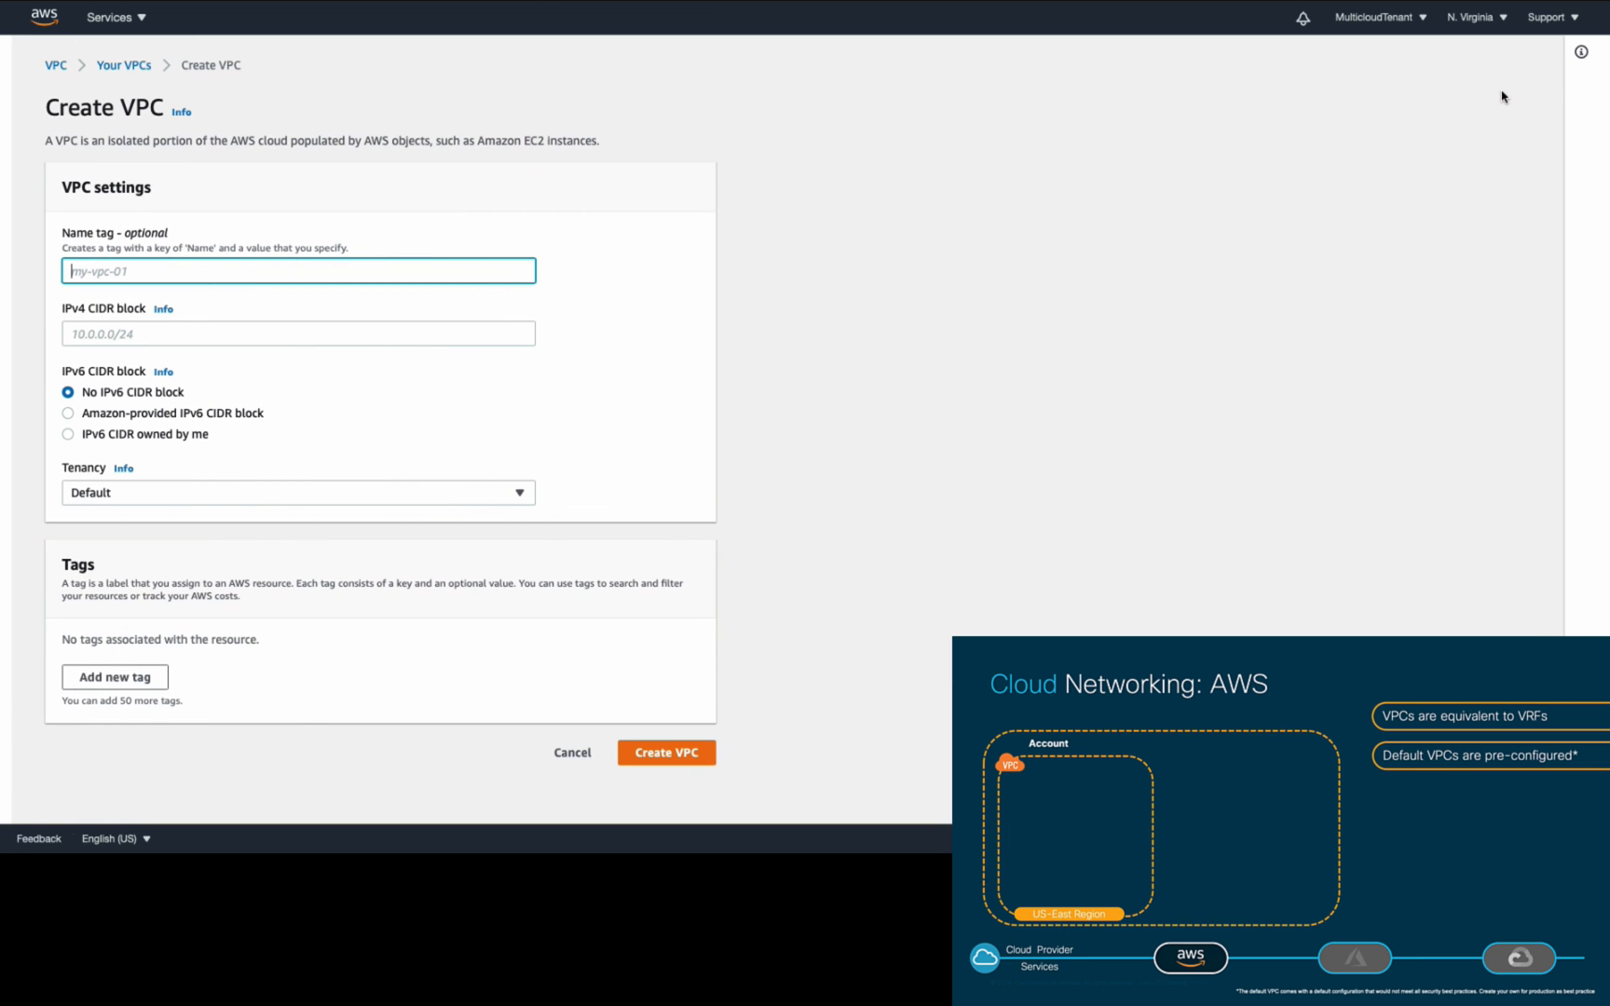
type("My")
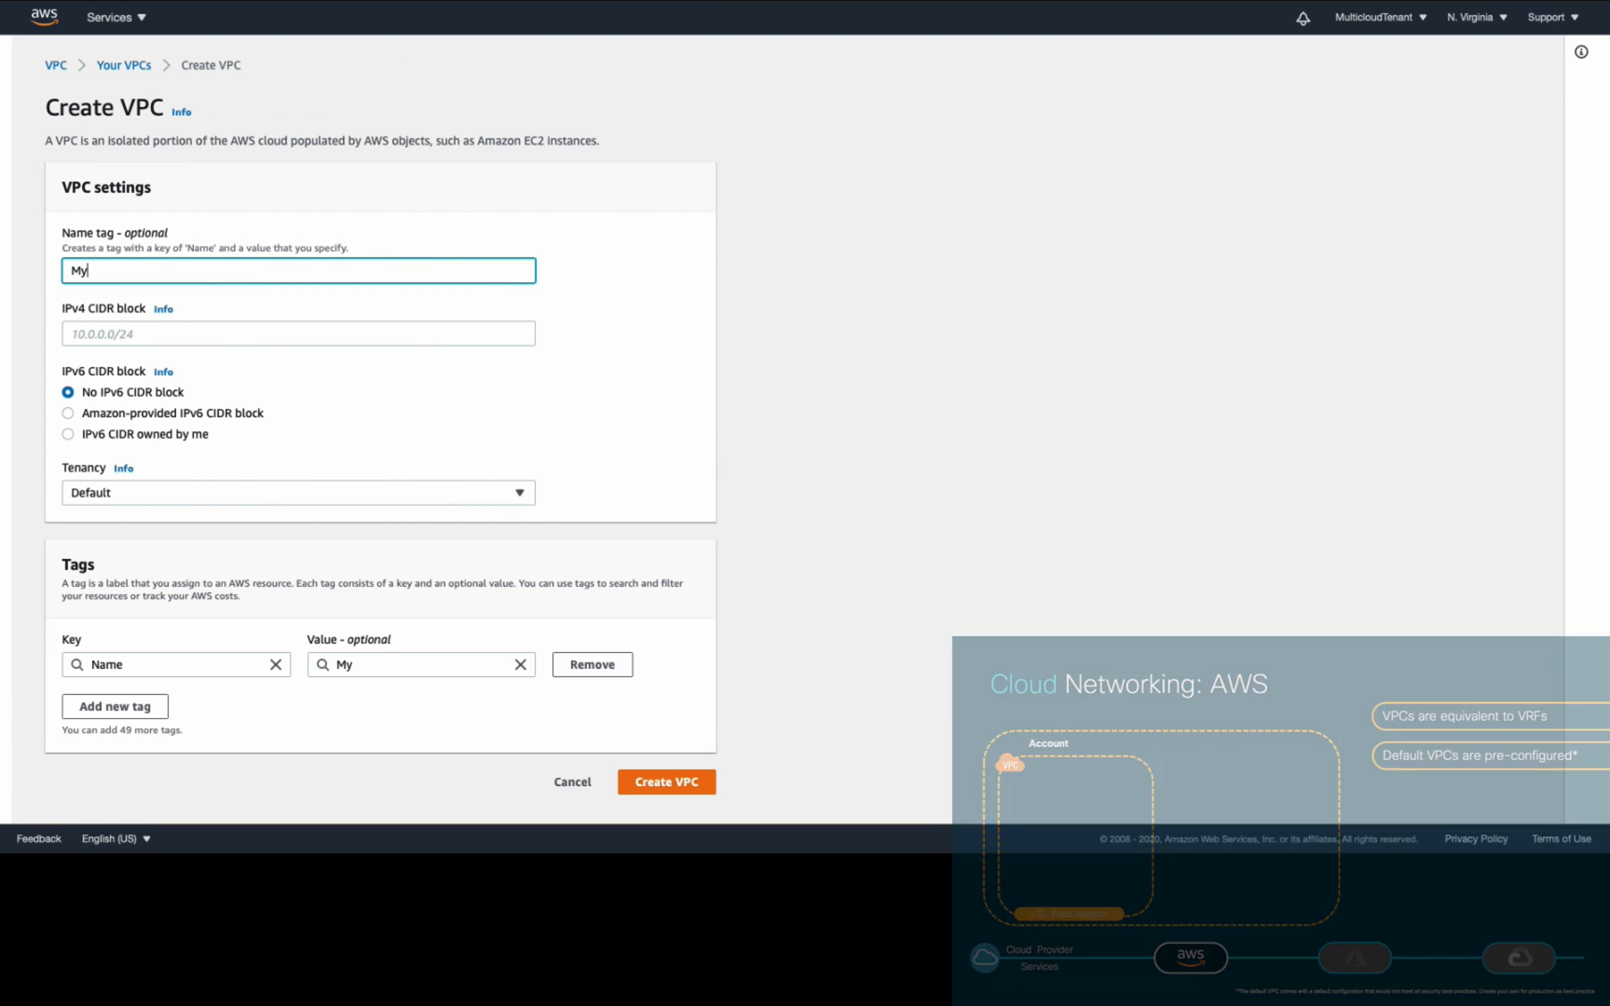
type("VPC")
left_click(298, 334)
type("10.1.0.0")
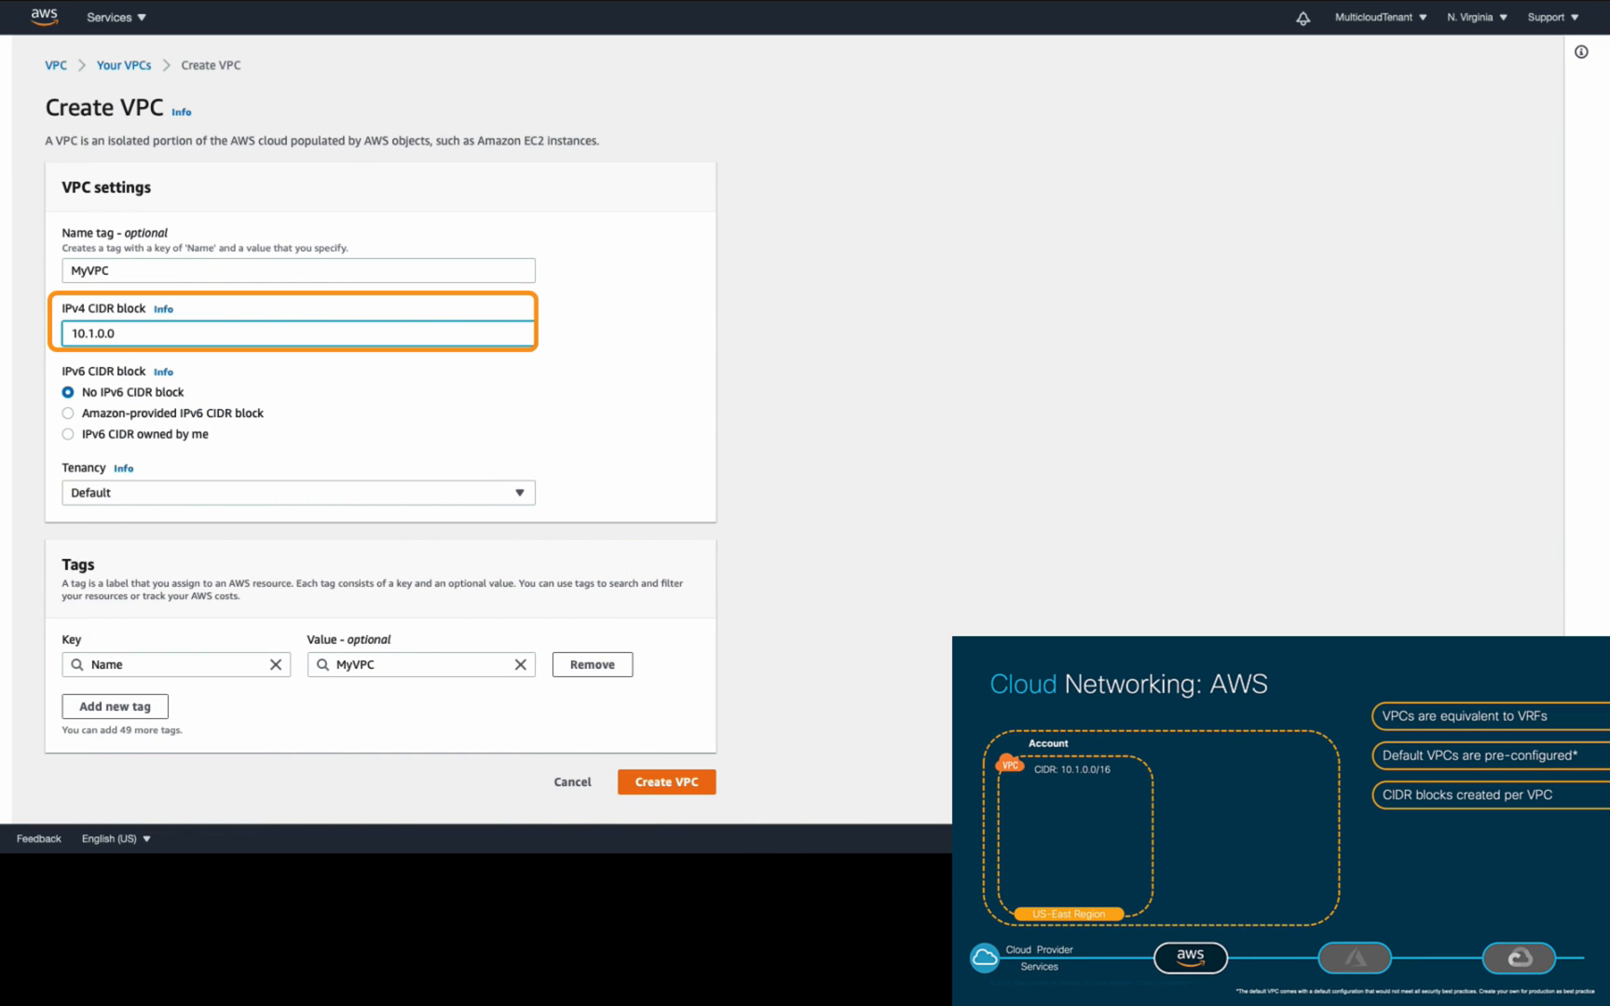
type("/16")
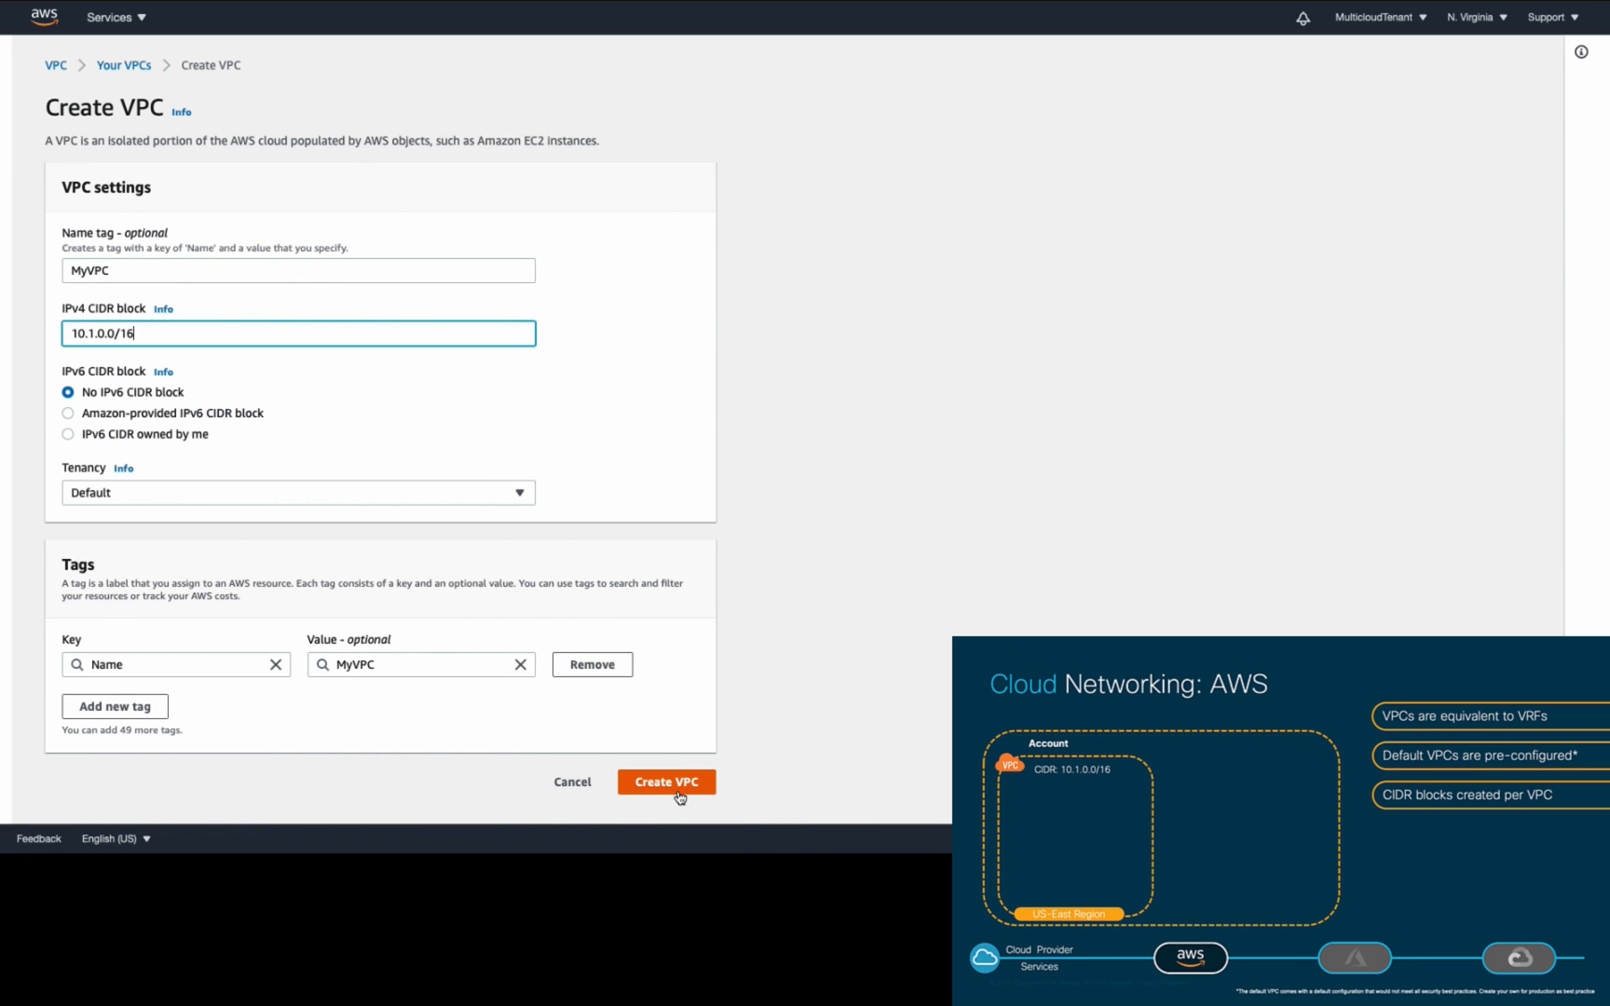
left_click(665, 782)
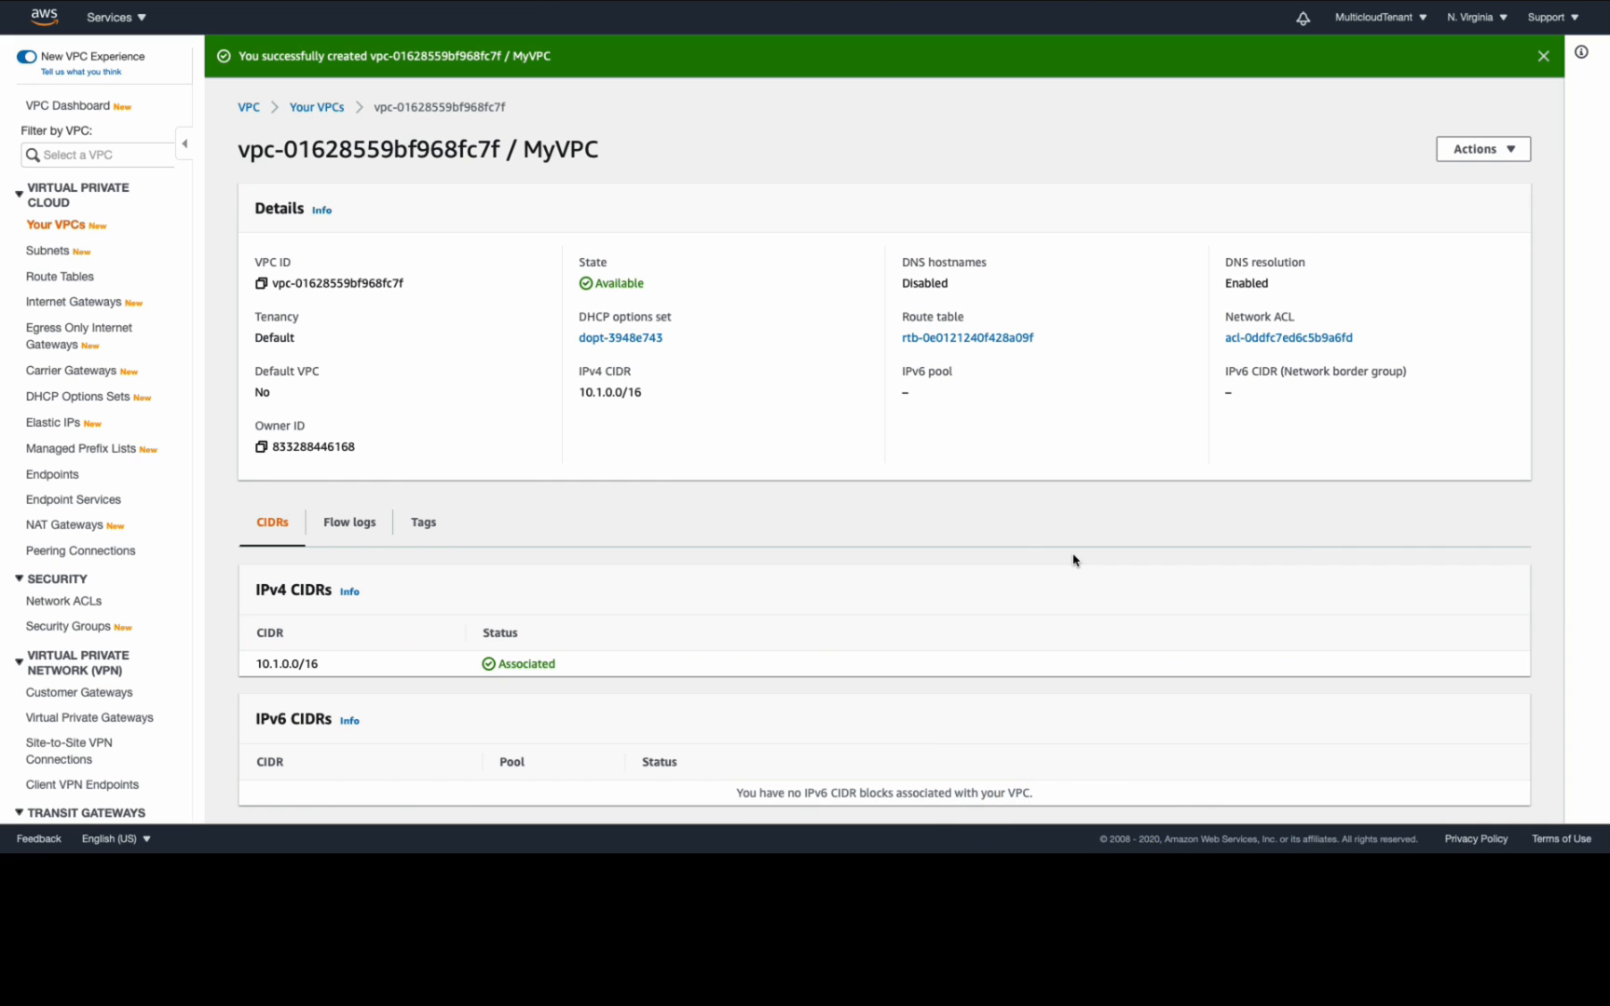
mouse_move(72, 301)
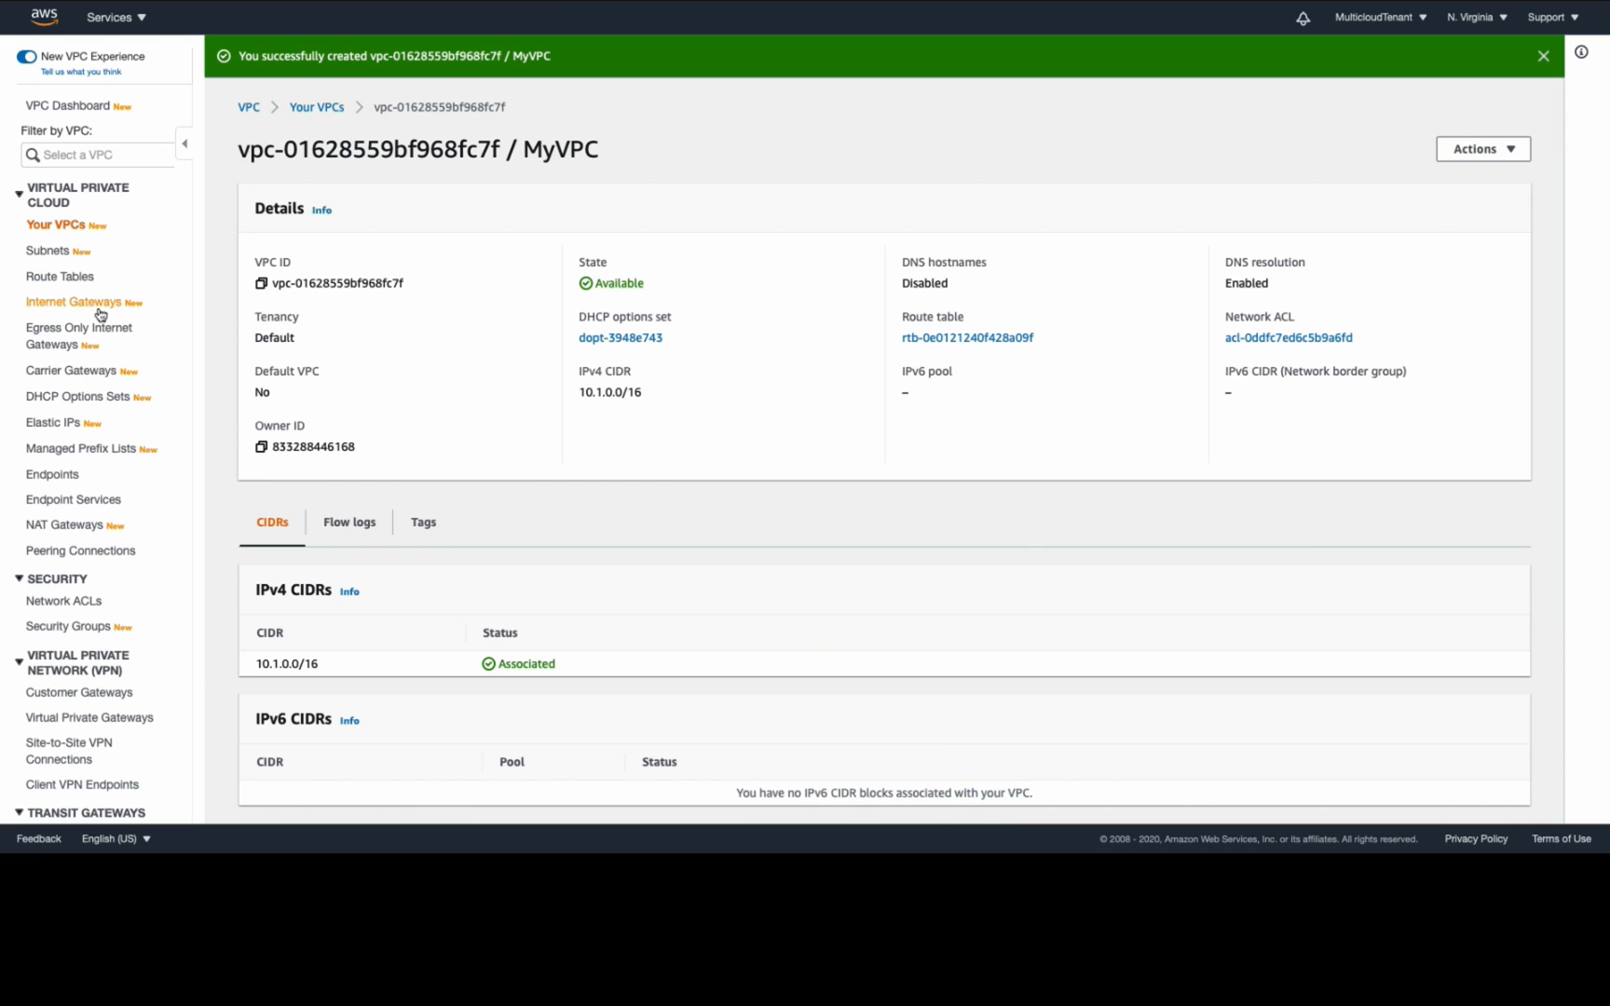
Step: Create internet gateway MyIGW and attach it to MyVPC
left_click(76, 301)
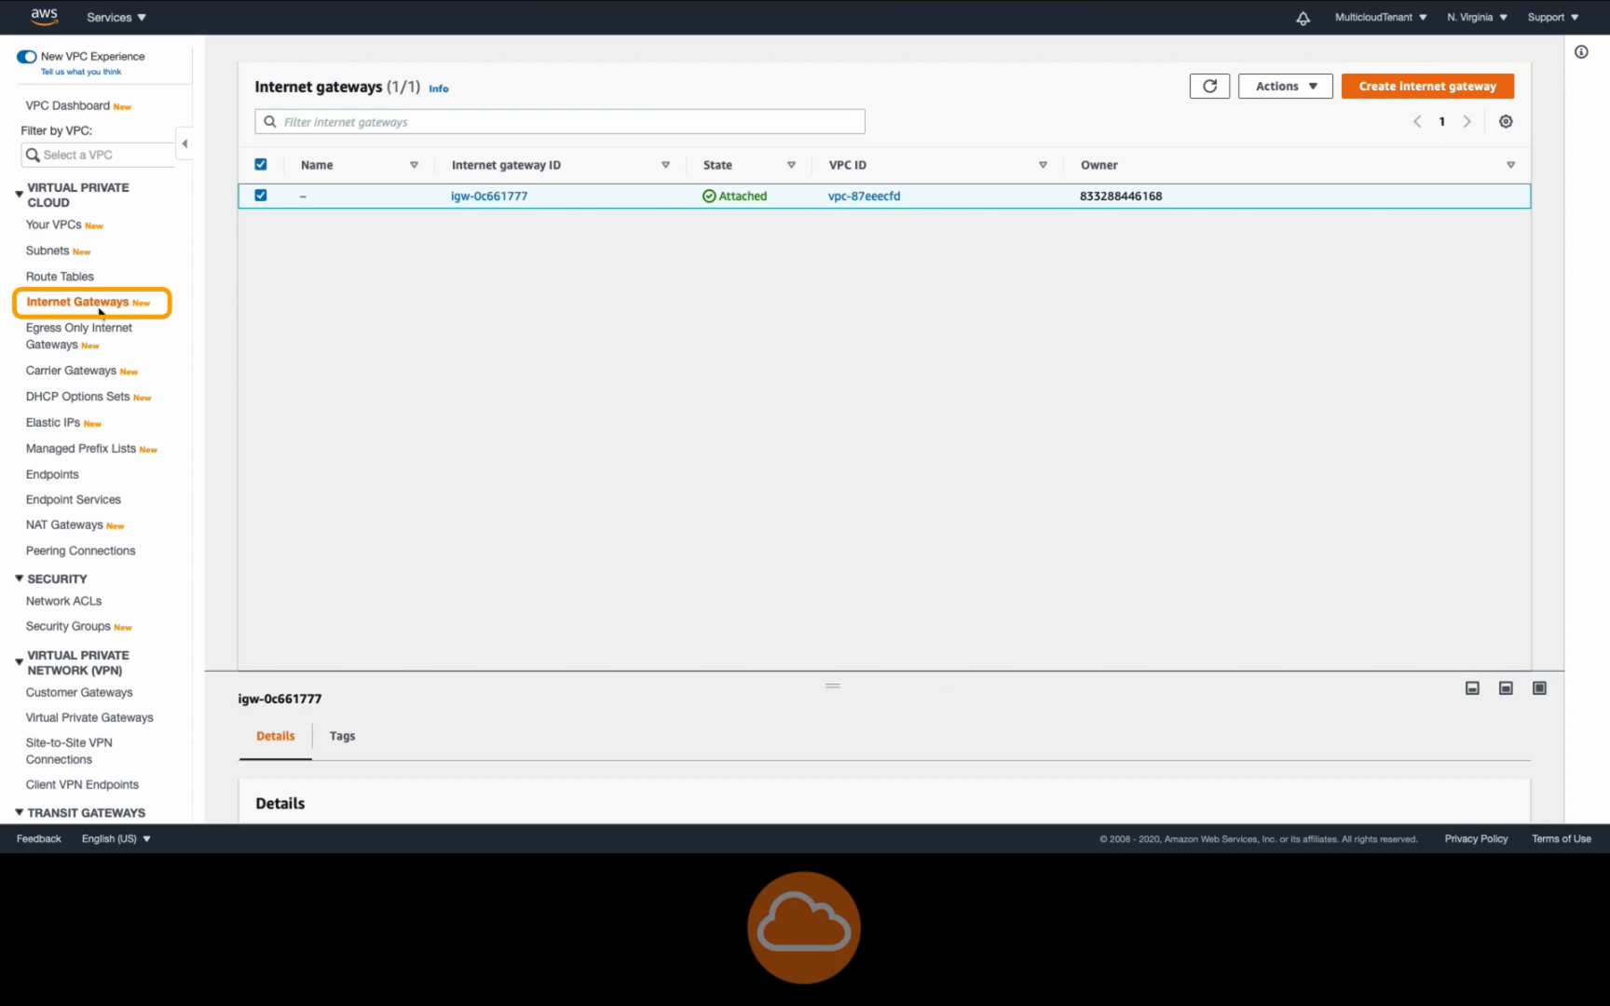
left_click(1426, 85)
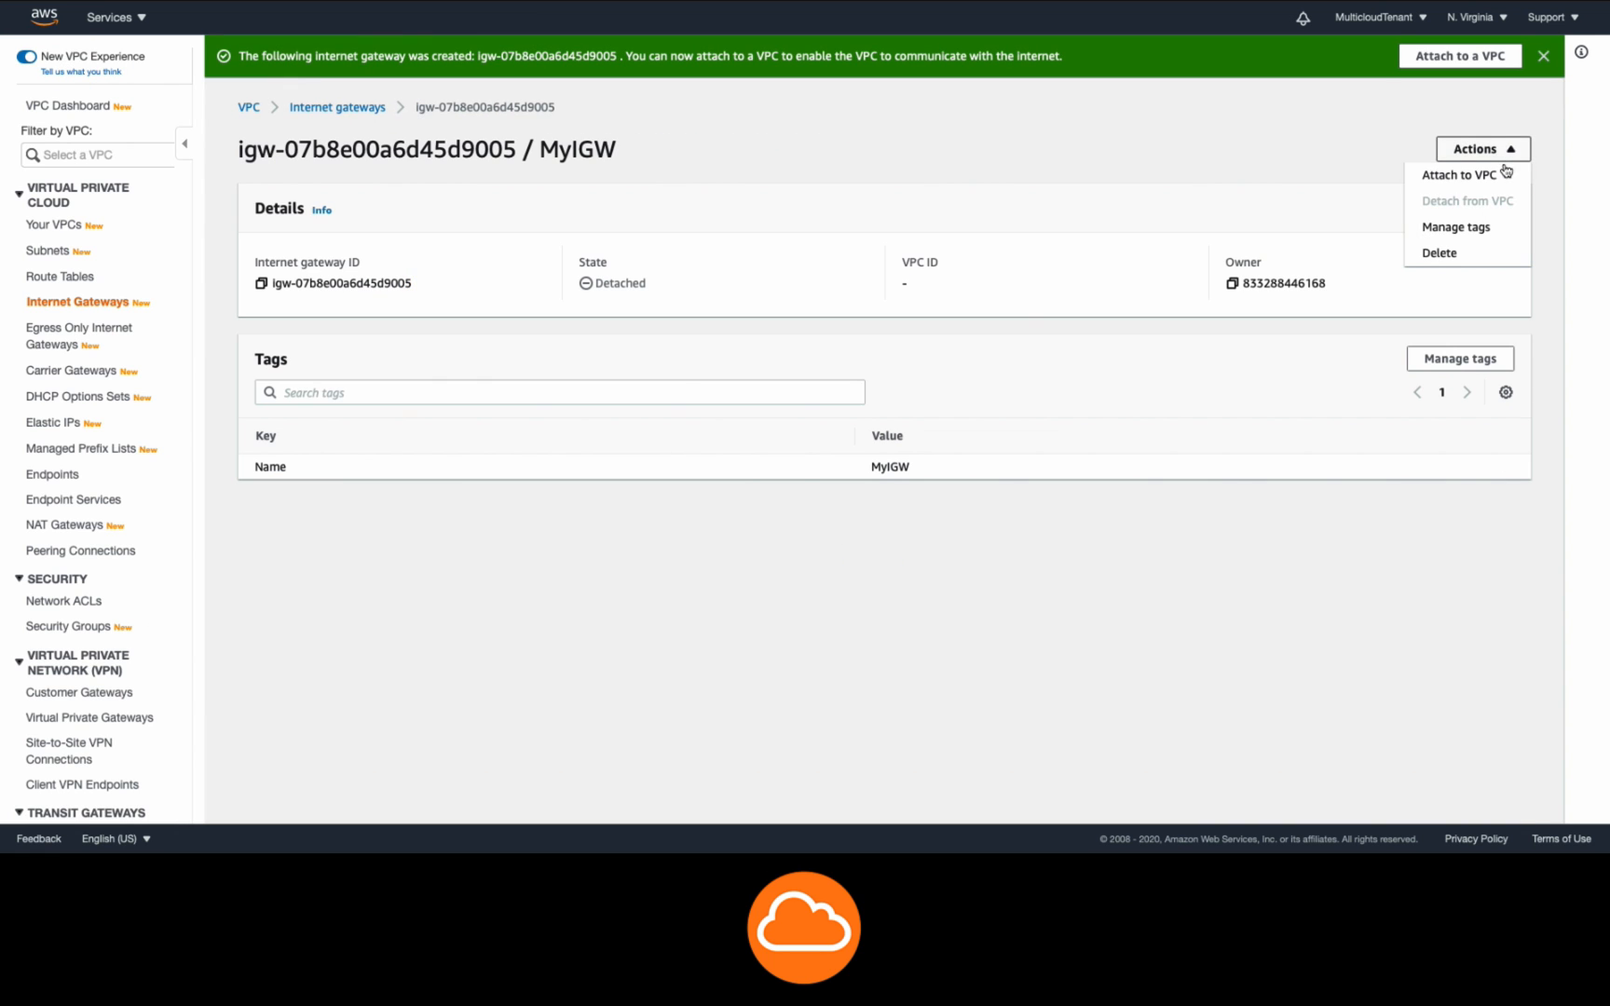
left_click(1455, 174)
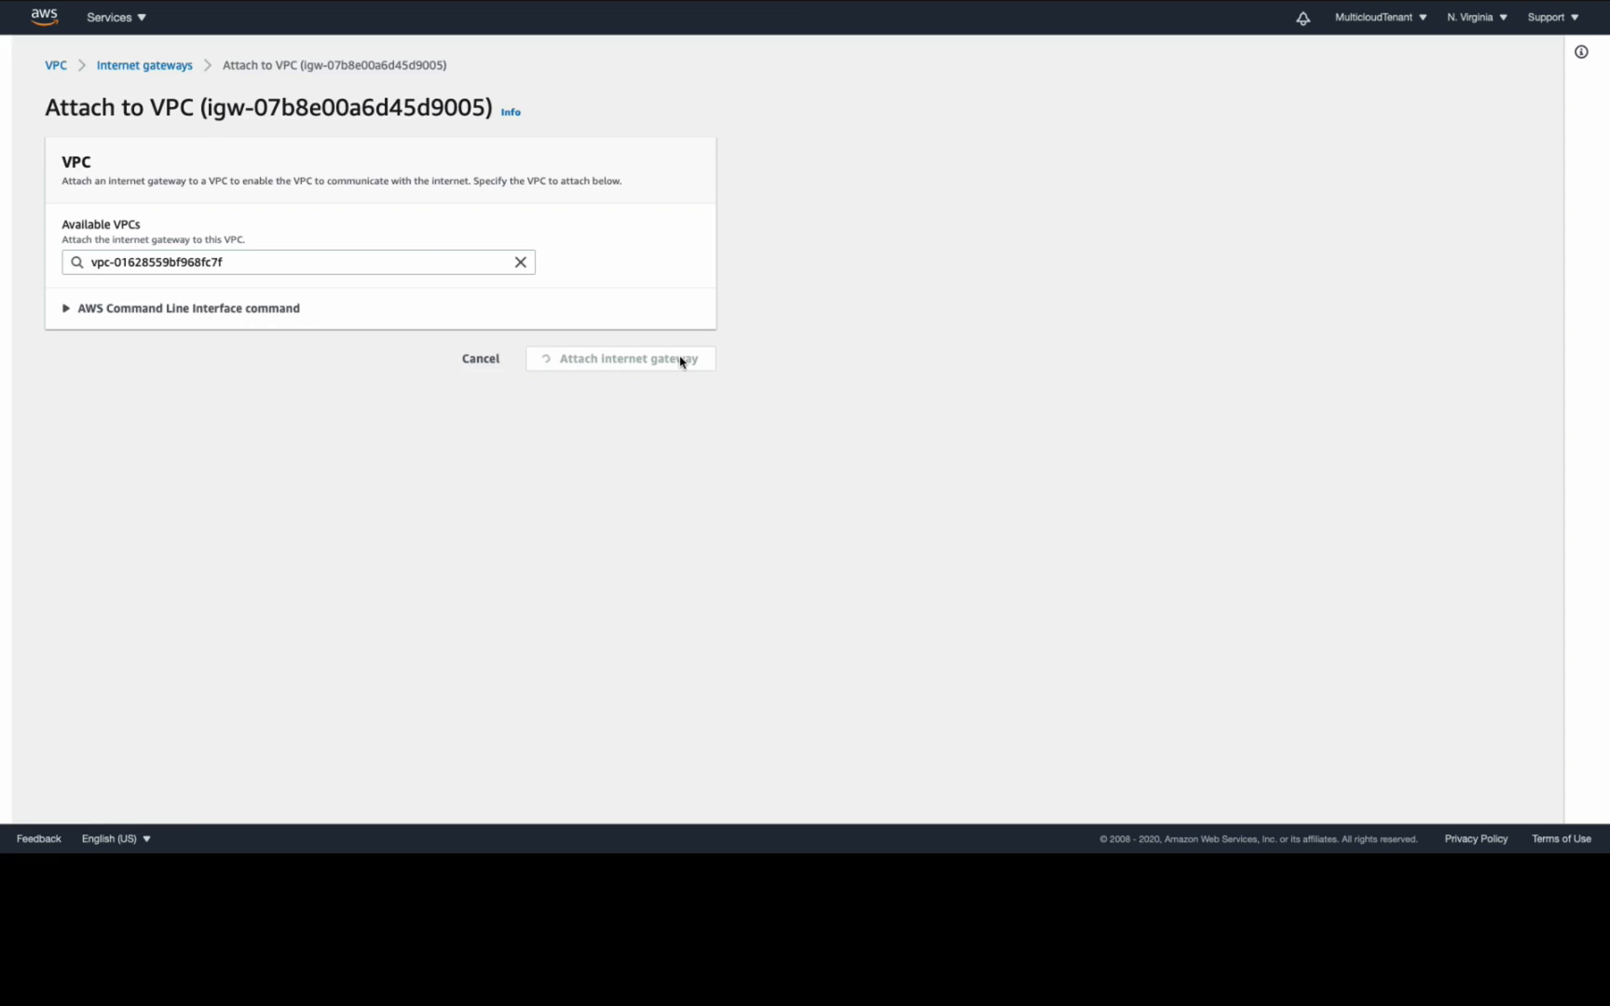
left_click(621, 358)
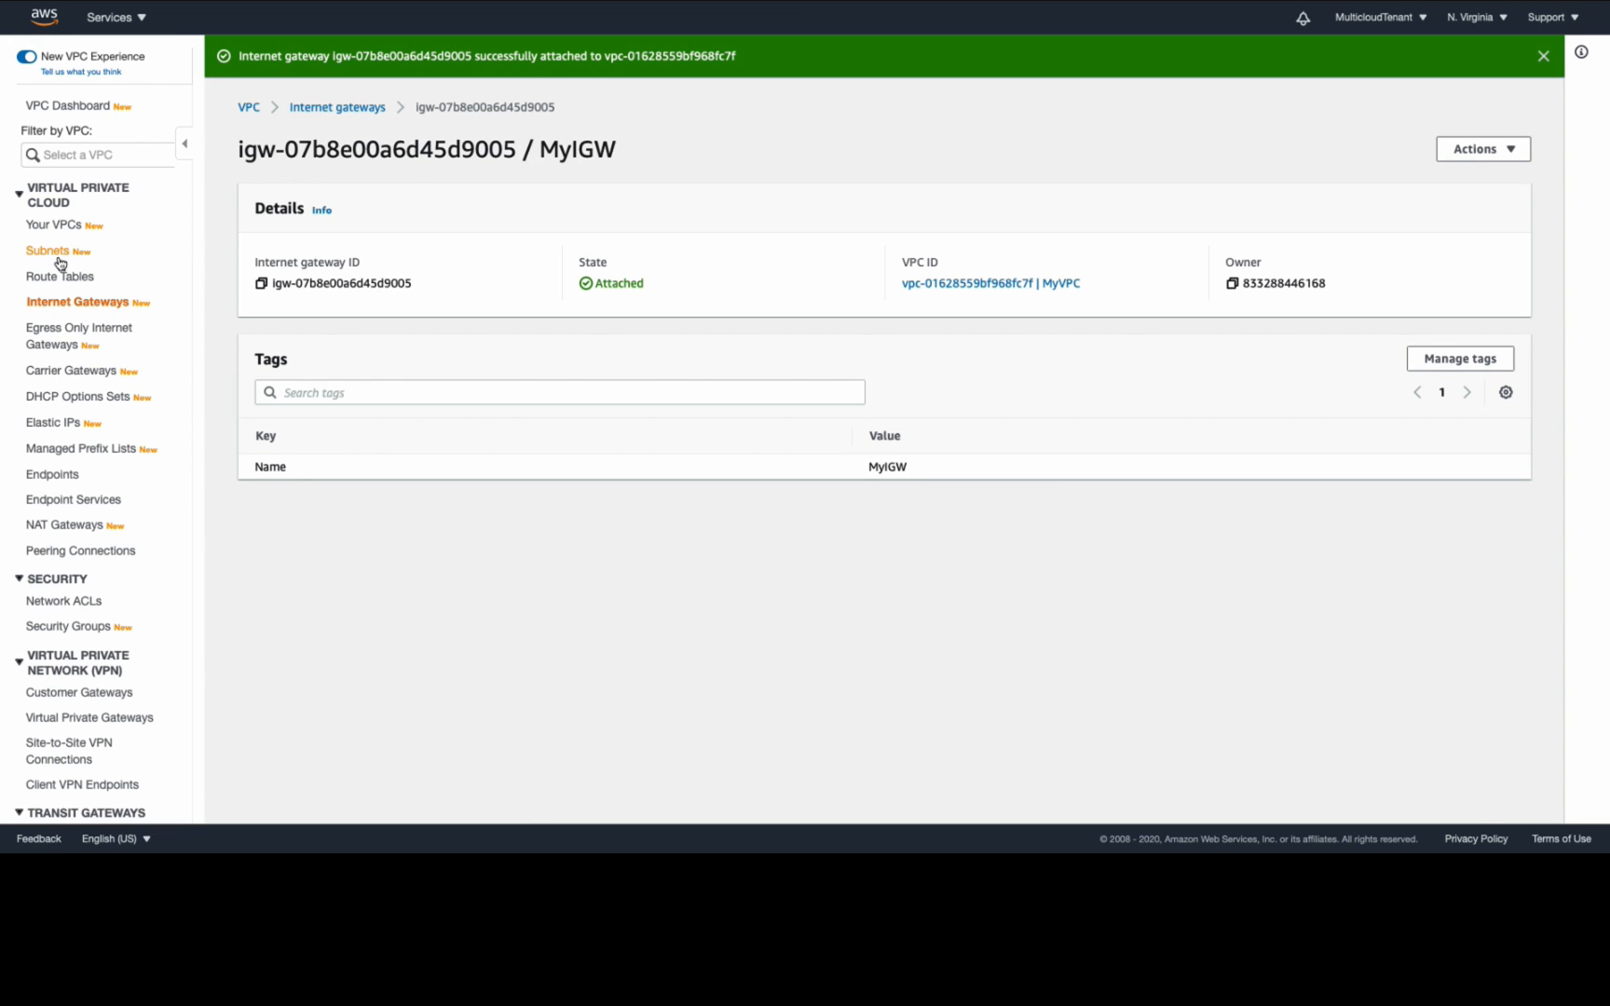
left_click(50, 250)
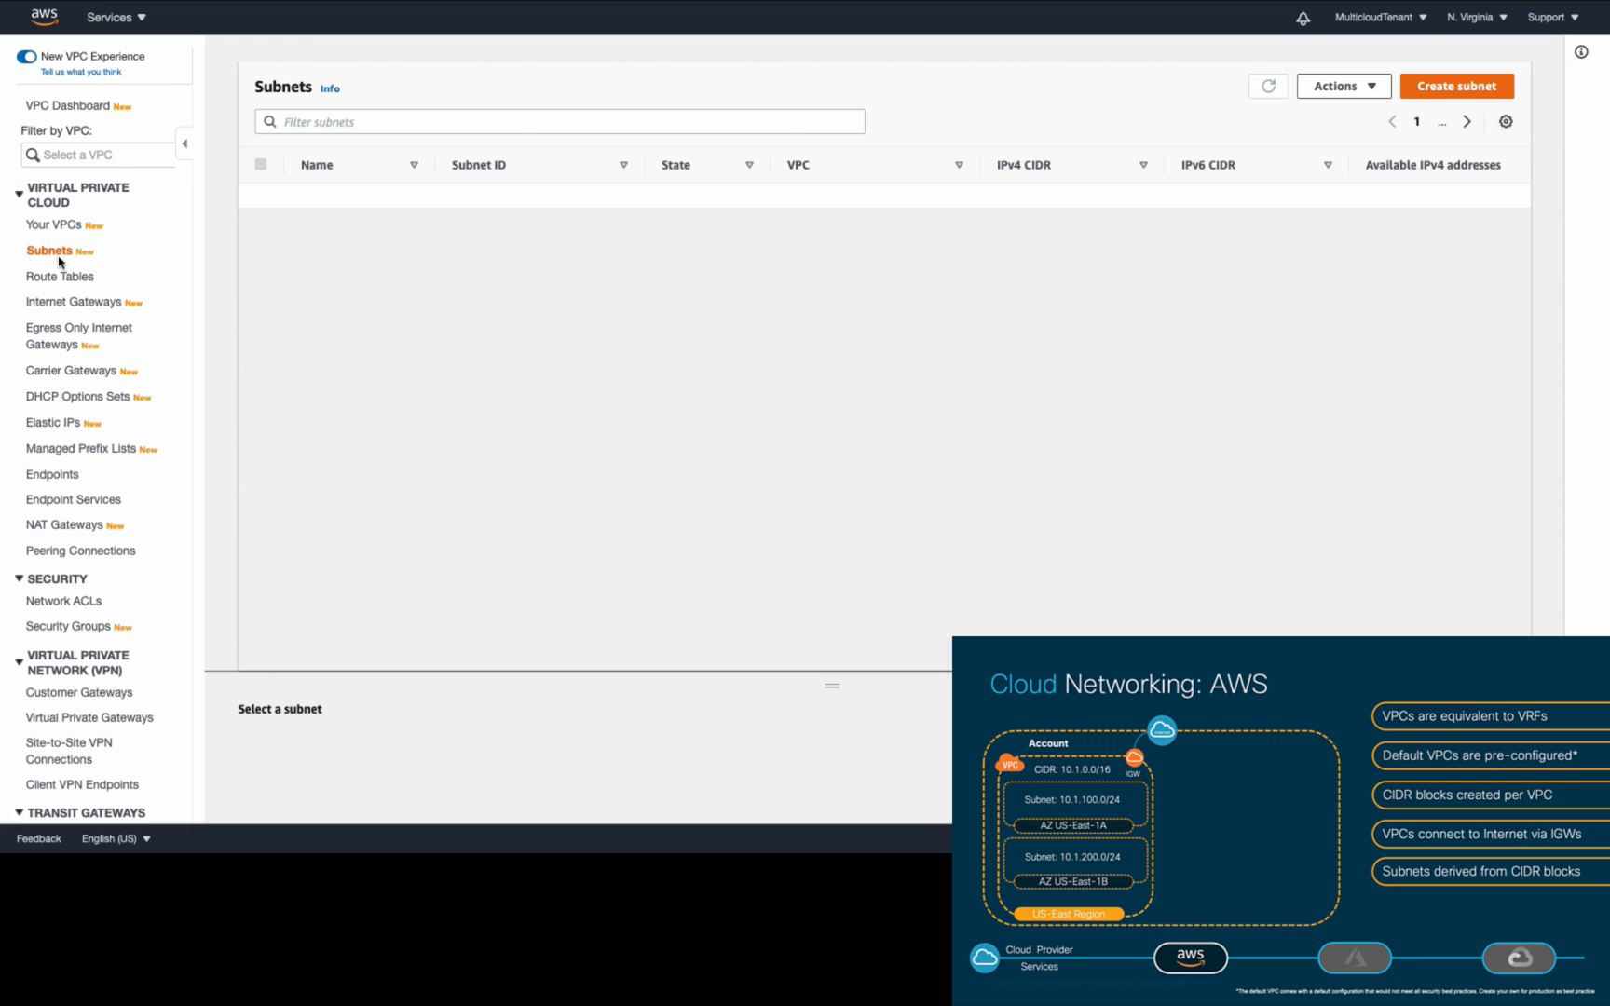
Step: Create SubnetEast1A (10.1.100.0/24) and SubnetEast1B (us-east-1b, 10.1.200.0/24) in MyVPC
left_click(1456, 85)
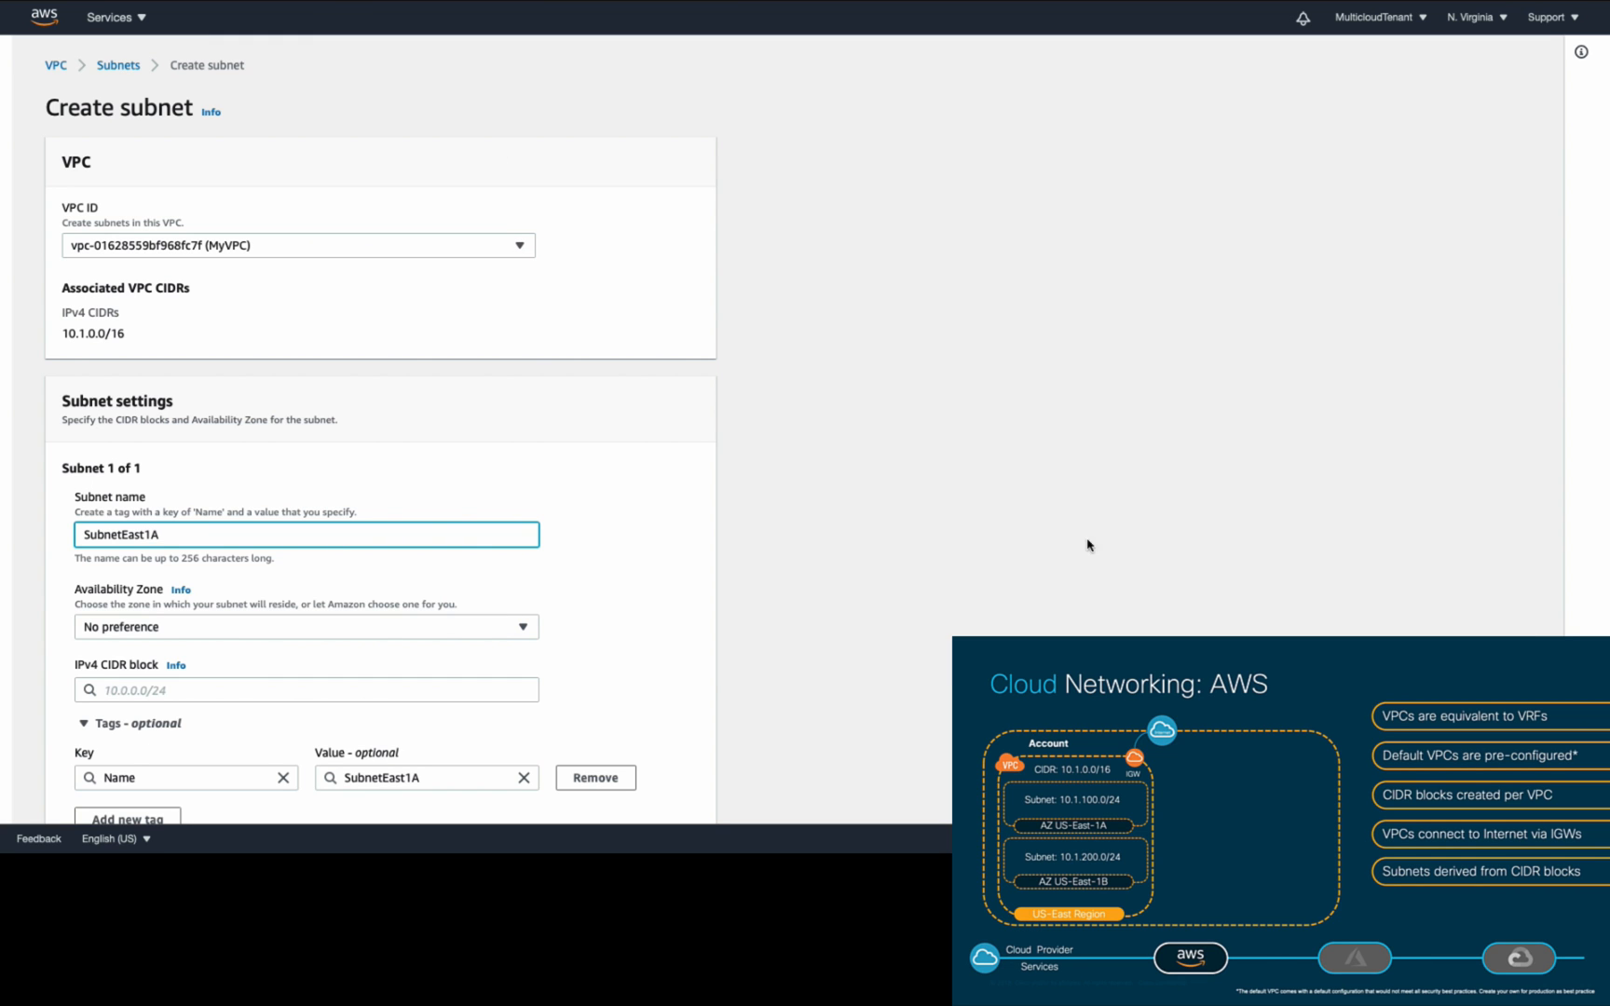
left_click(305, 626)
type("10.1.100.0/24")
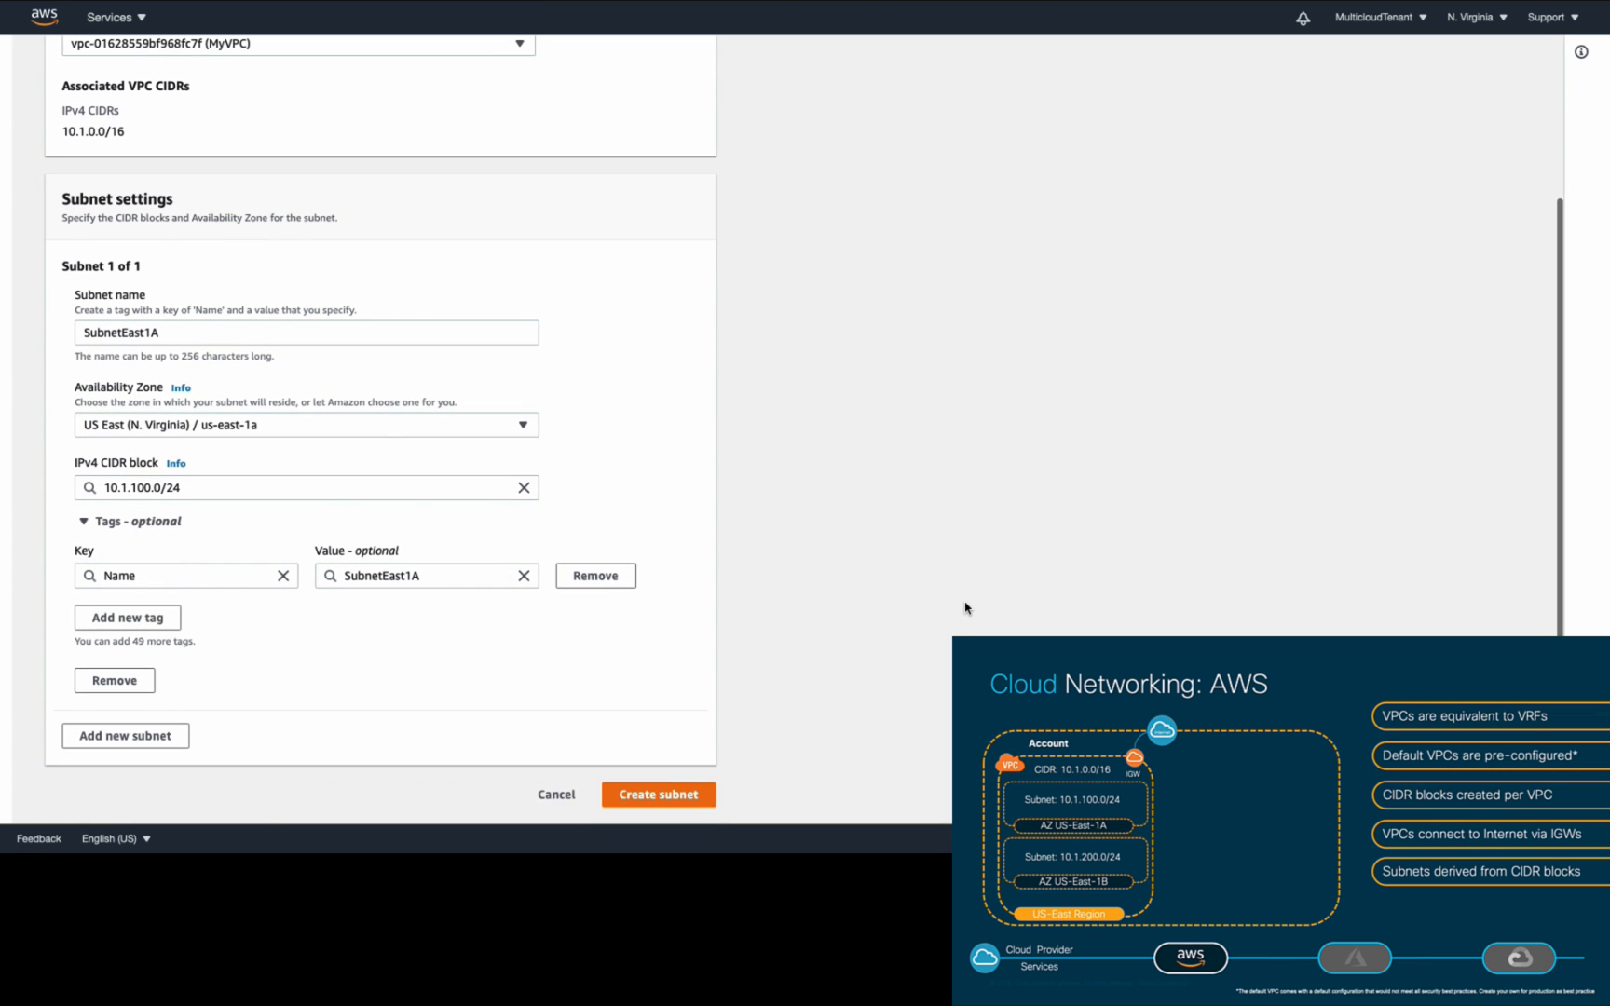
left_click(125, 735)
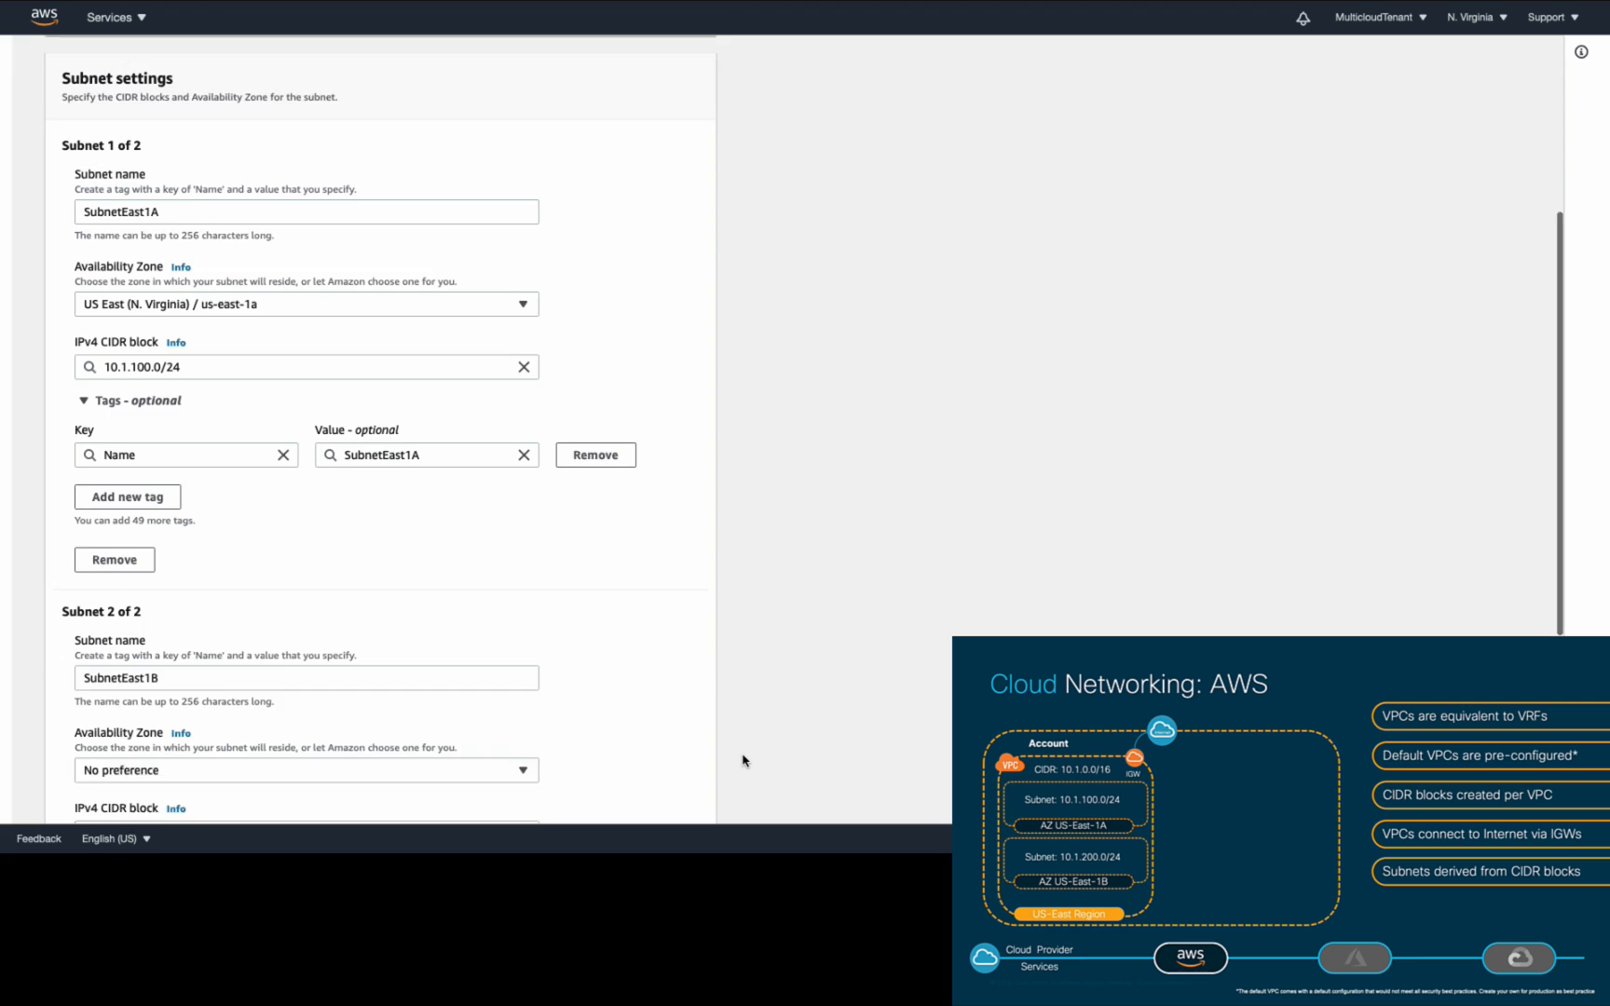
scroll("down", 3)
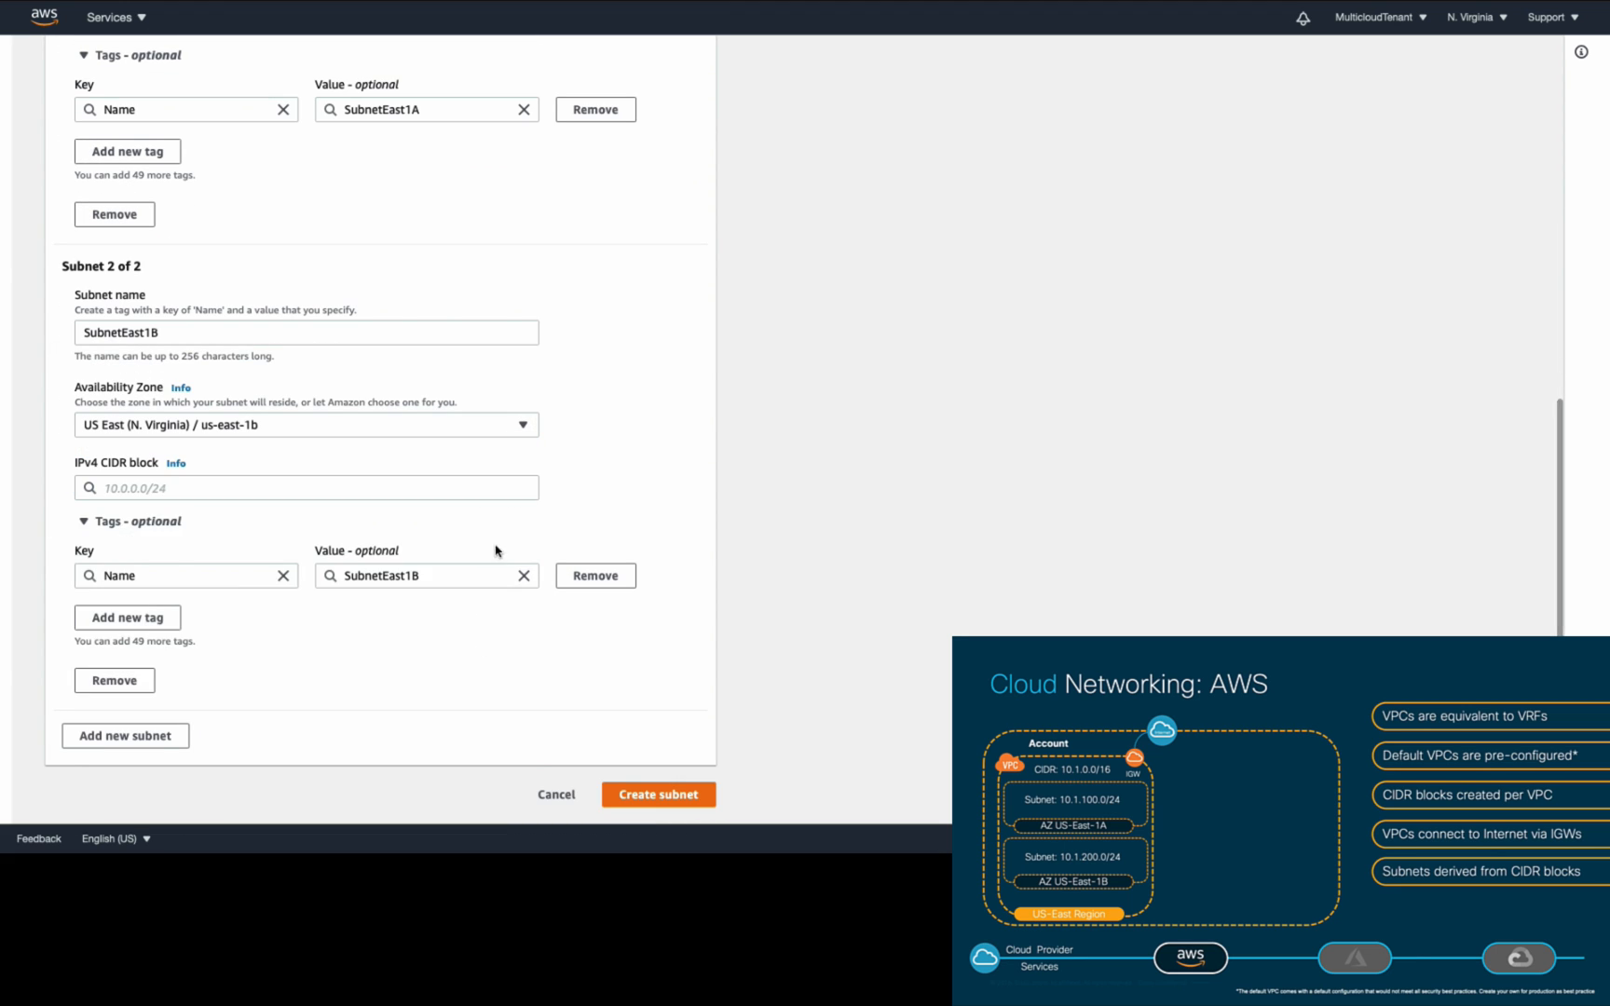
type("10.1.200.0/24")
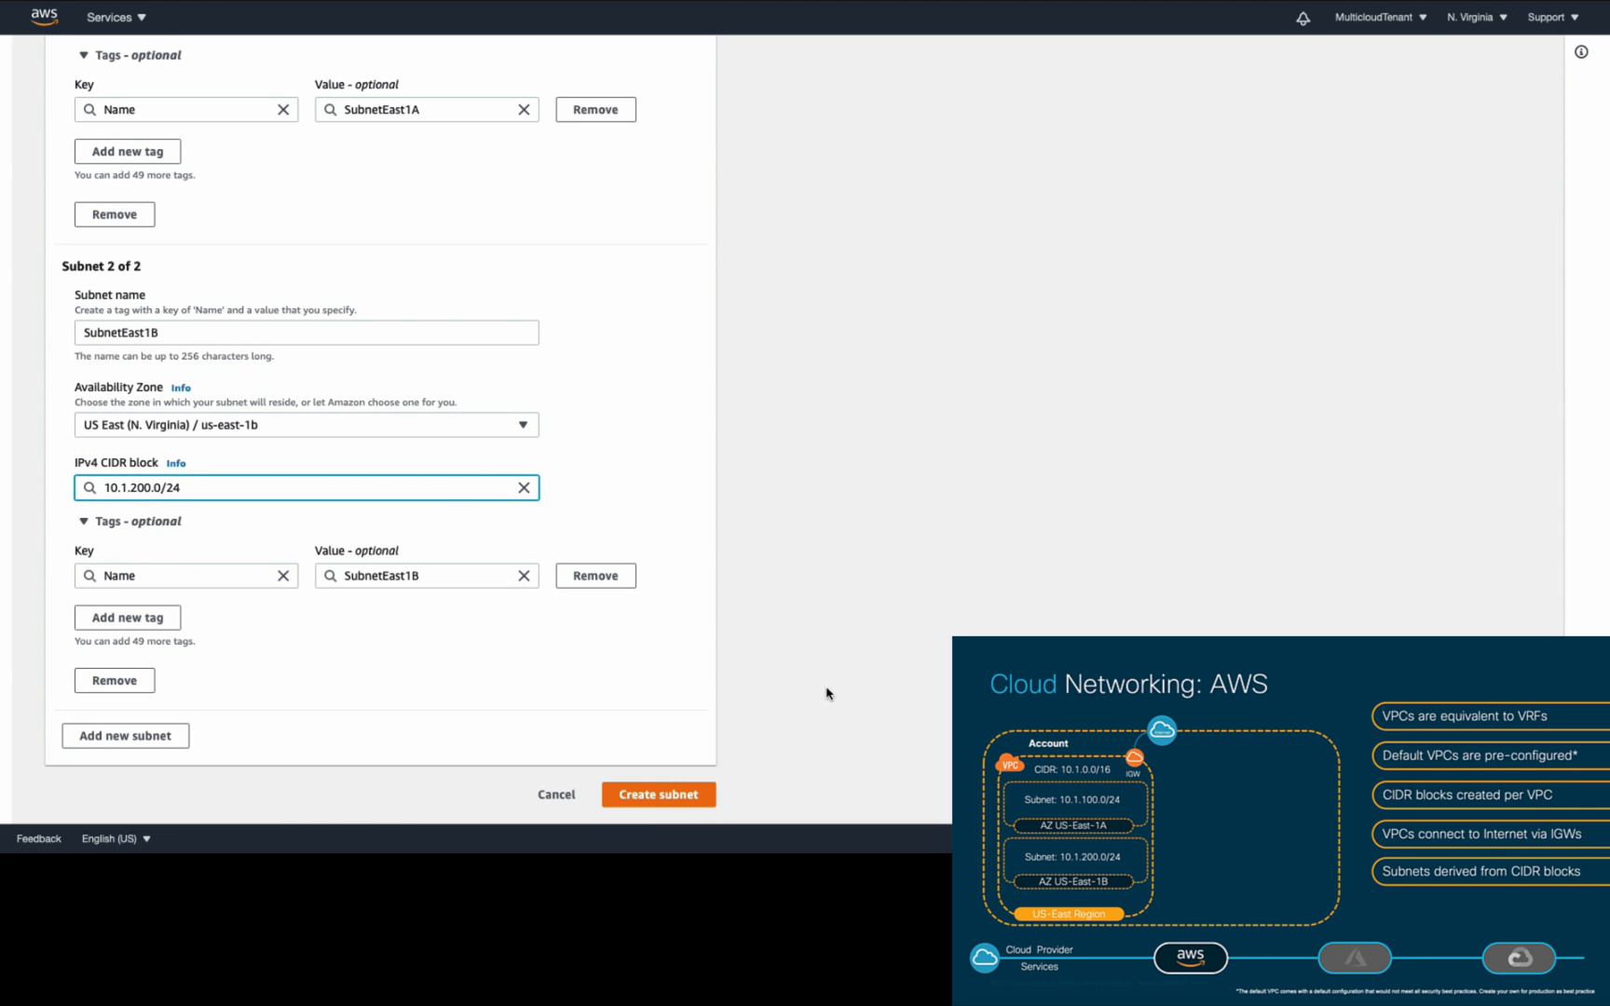
left_click(657, 794)
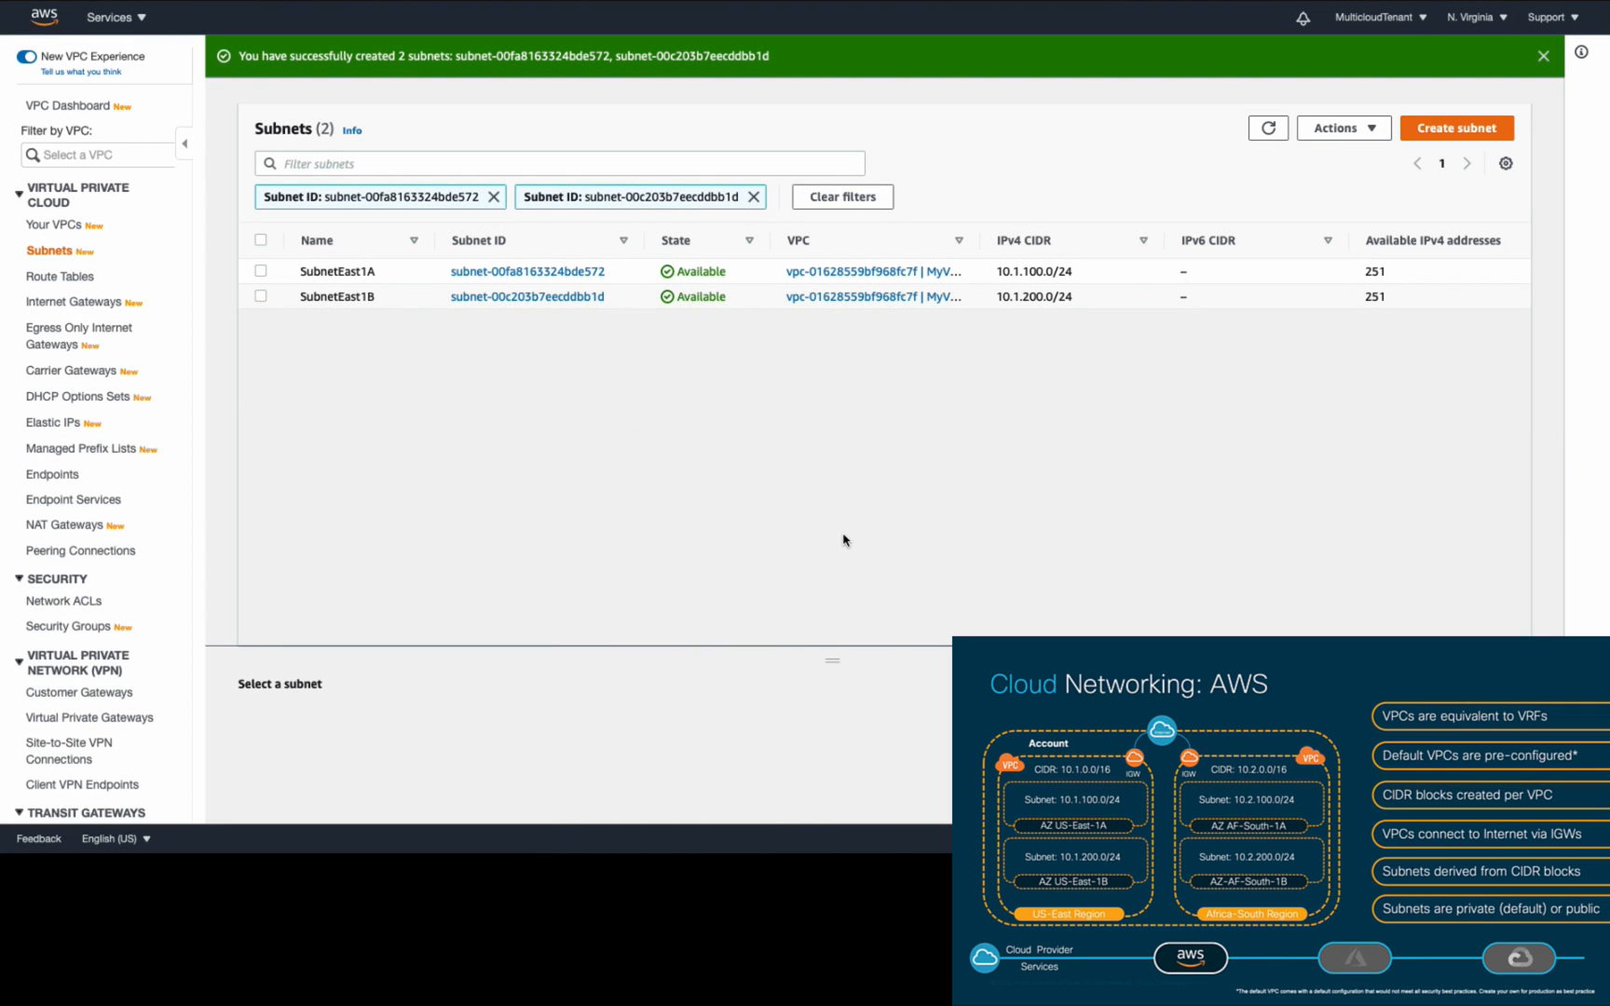
Step: Enable auto-assign public IPv4 addresses on SubnetEast1A and save the setting
left_click(1340, 128)
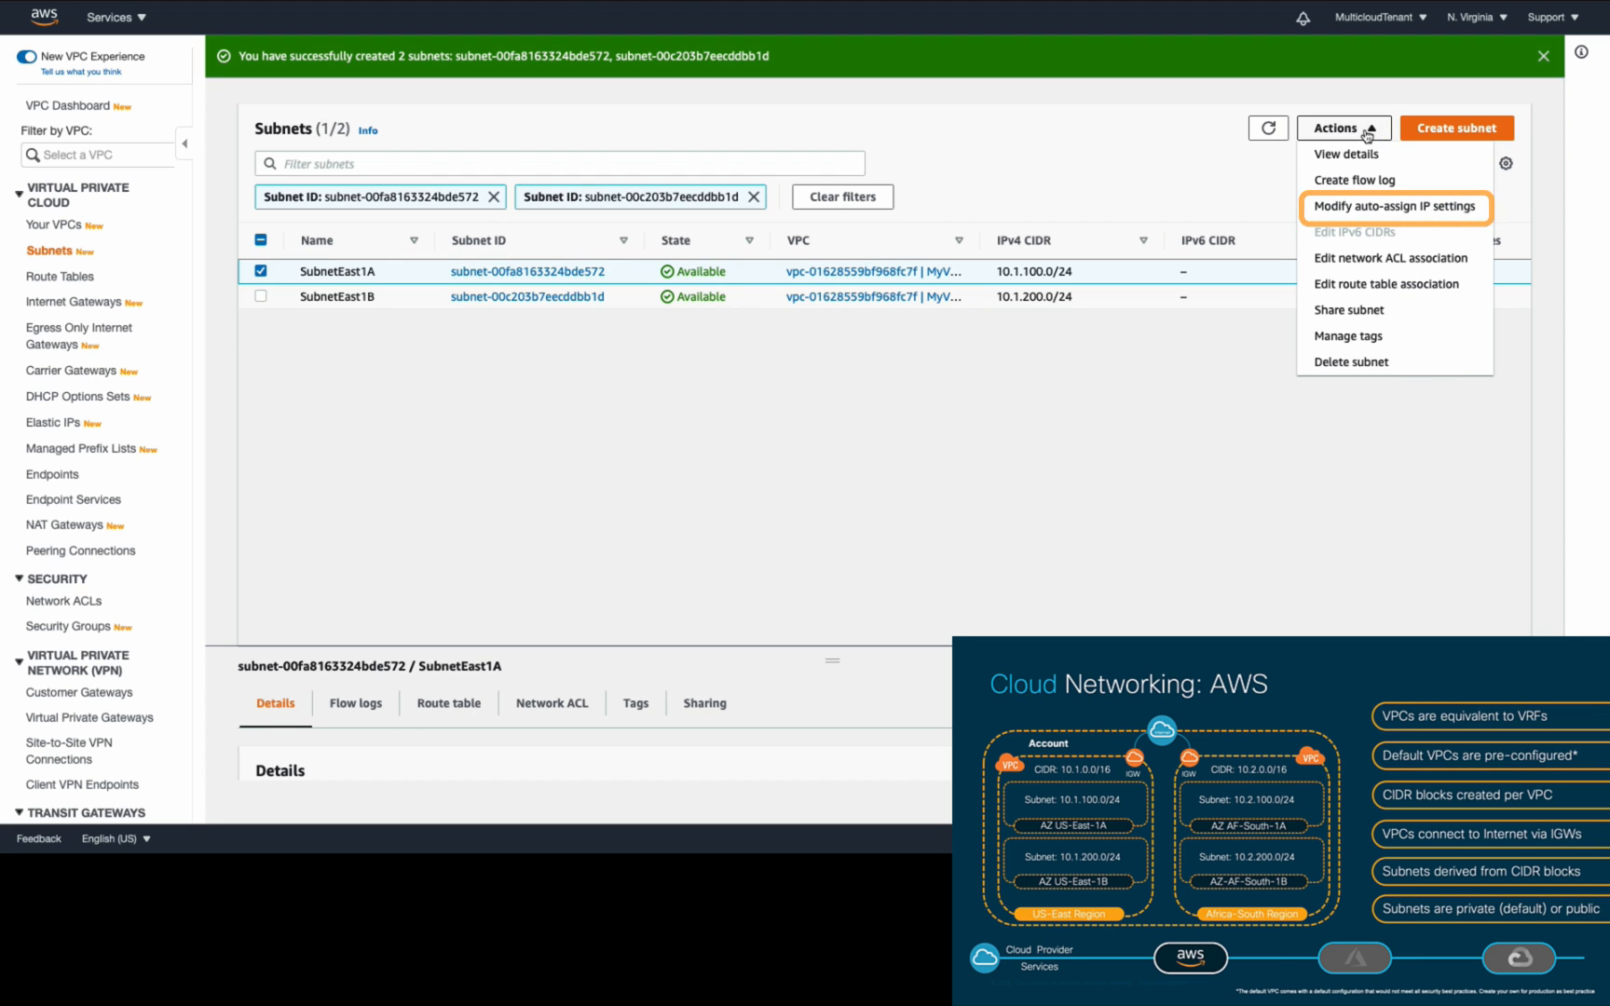
left_click(1392, 208)
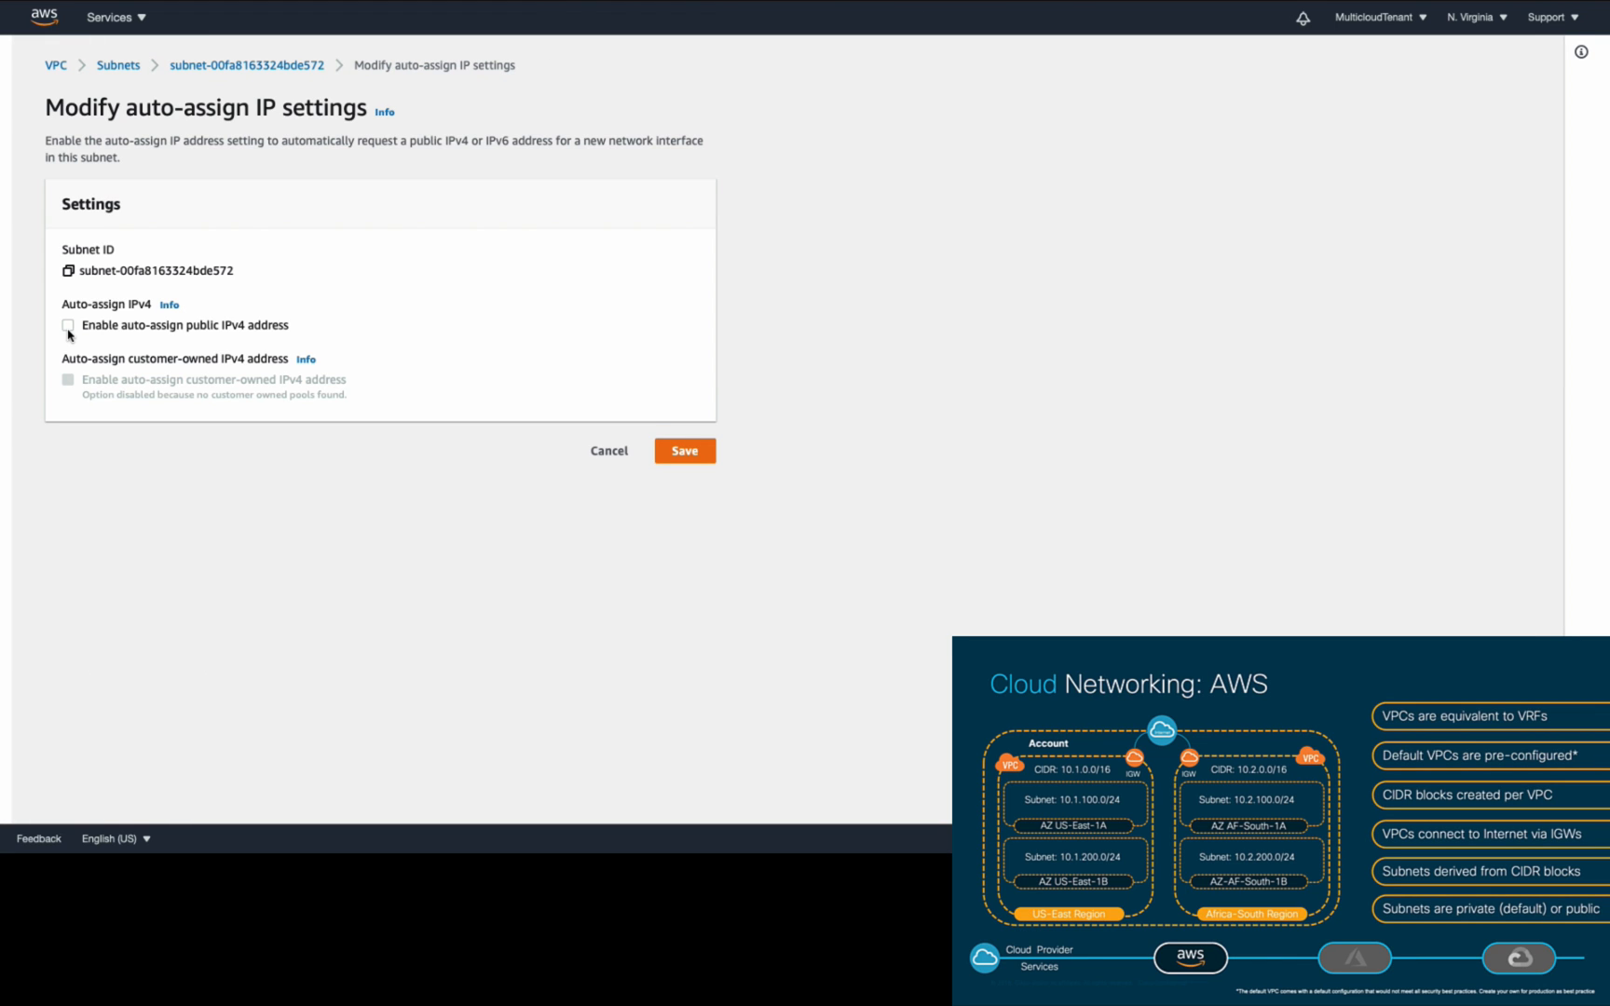
left_click(68, 324)
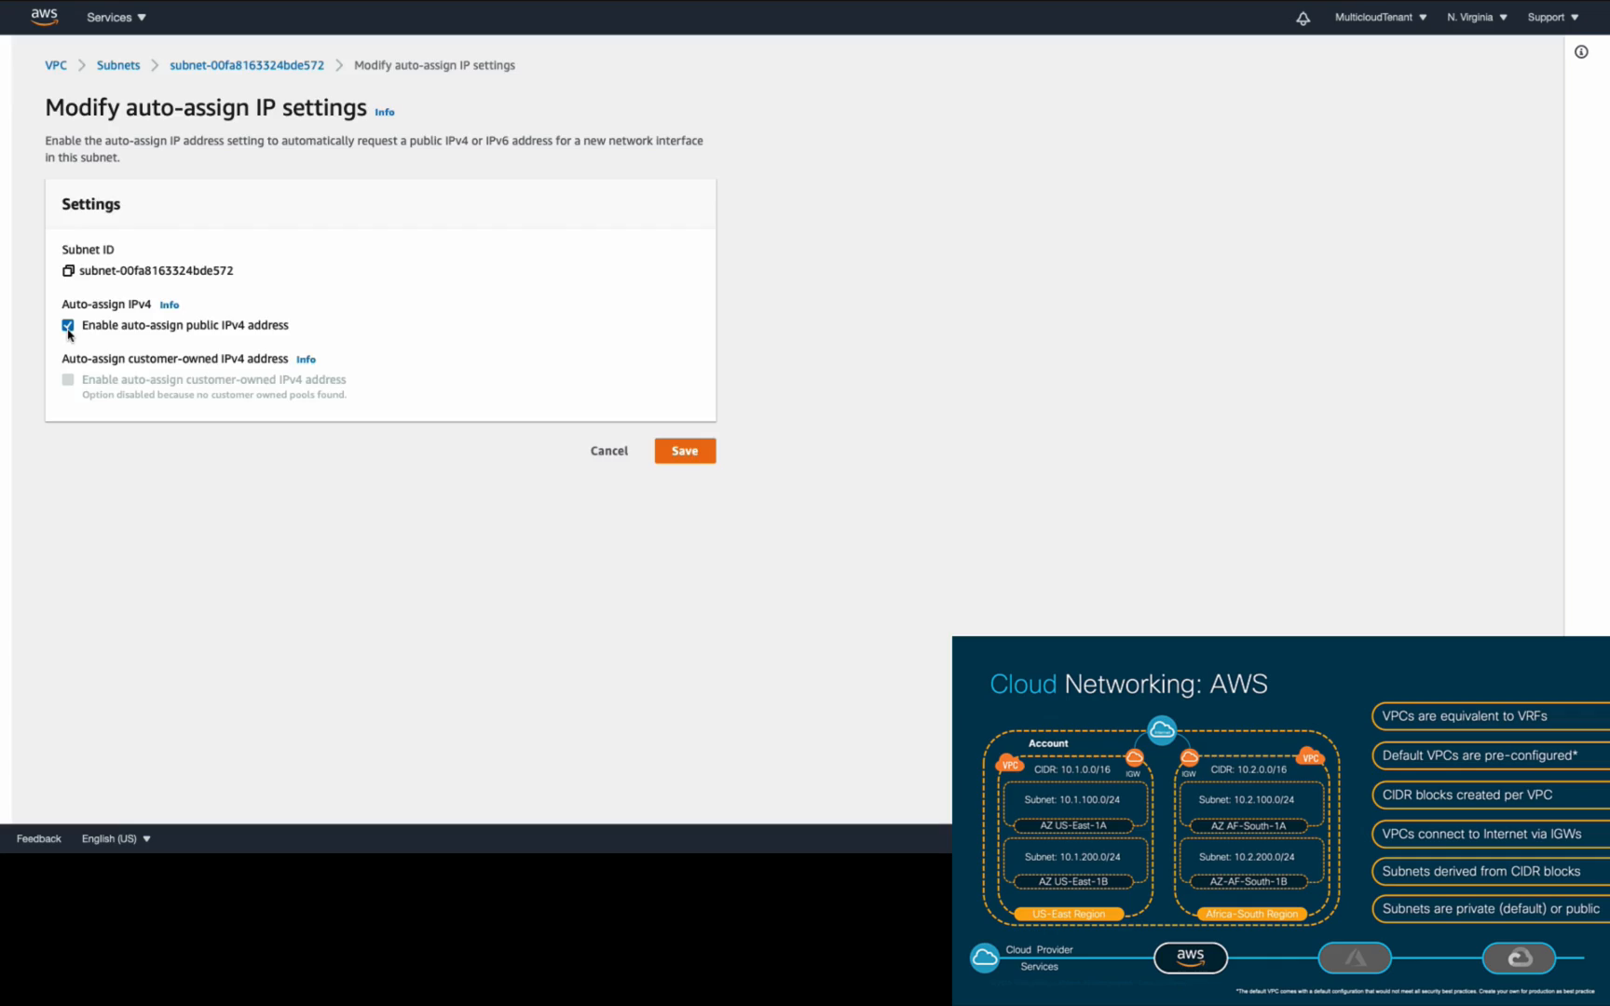
left_click(684, 451)
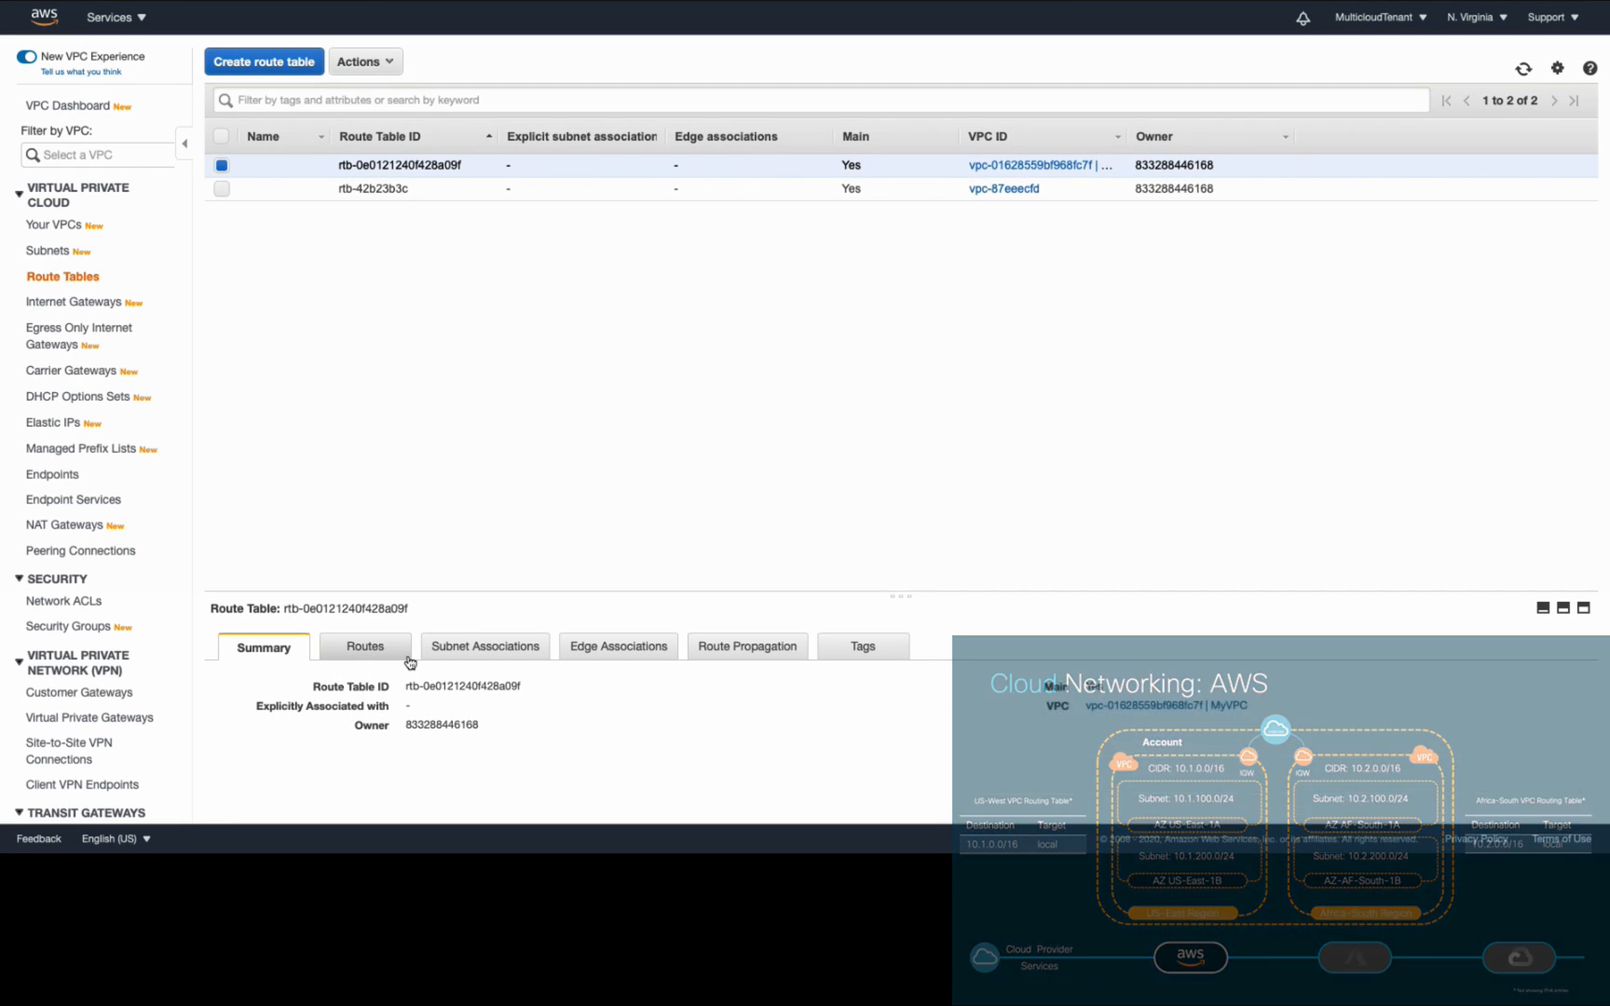
Step: Create route table MyRoutingTable in MyVPC and view its routes
left_click(365, 645)
type("MyRoutingTable")
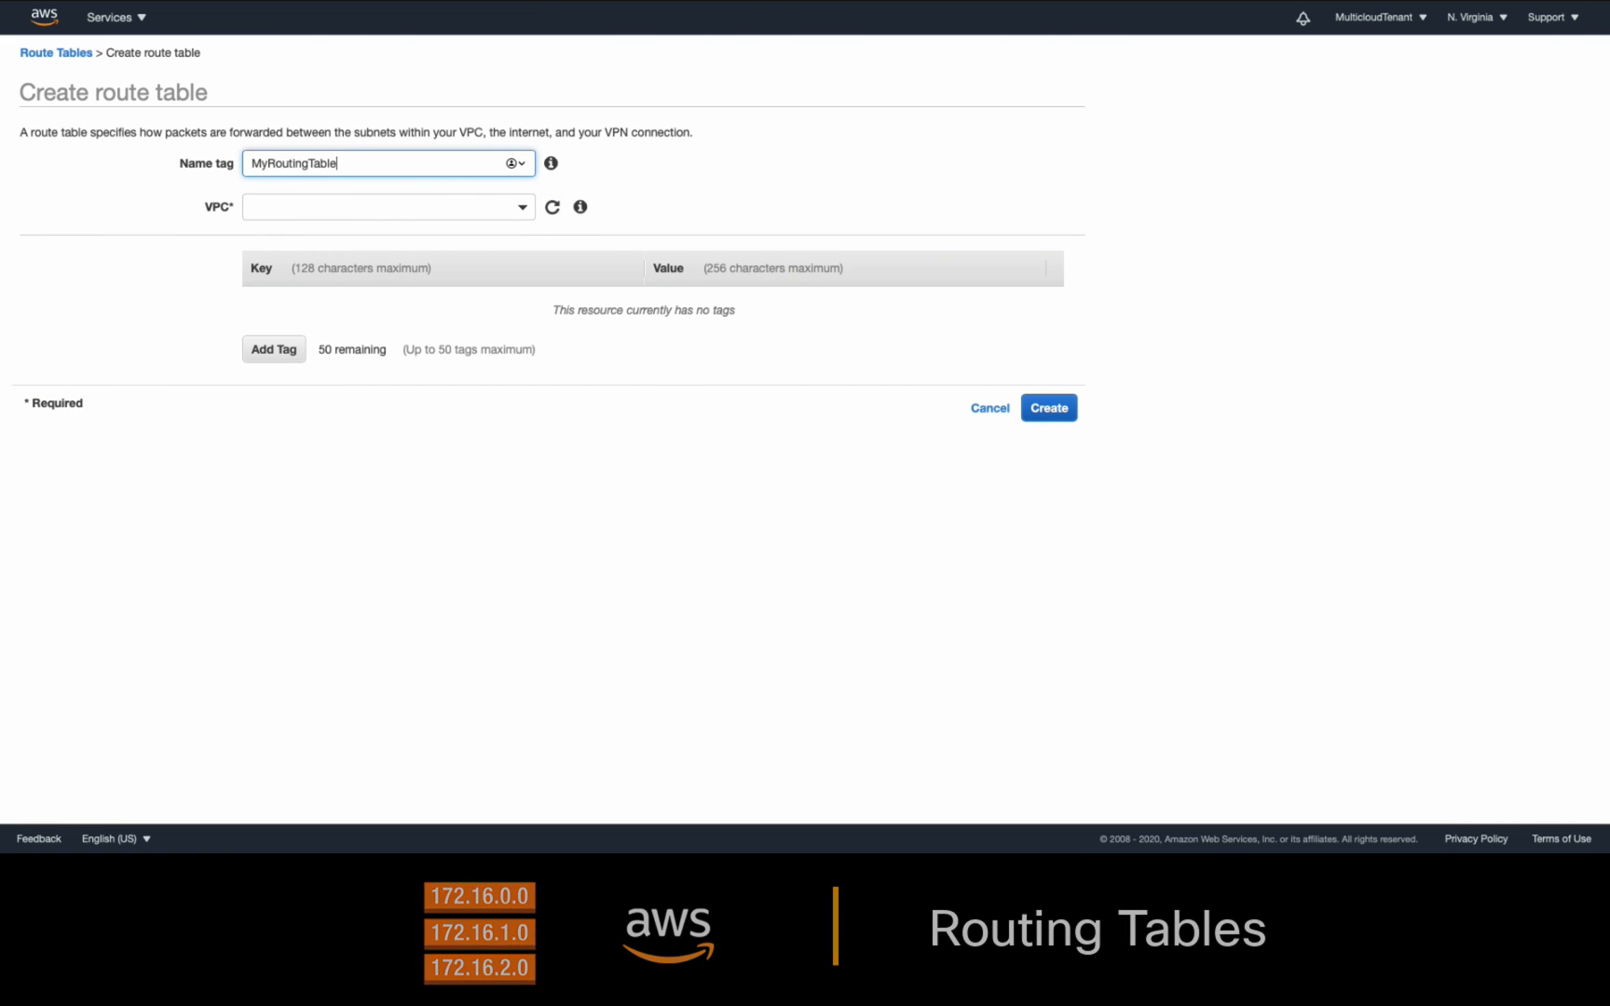
left_click(1049, 408)
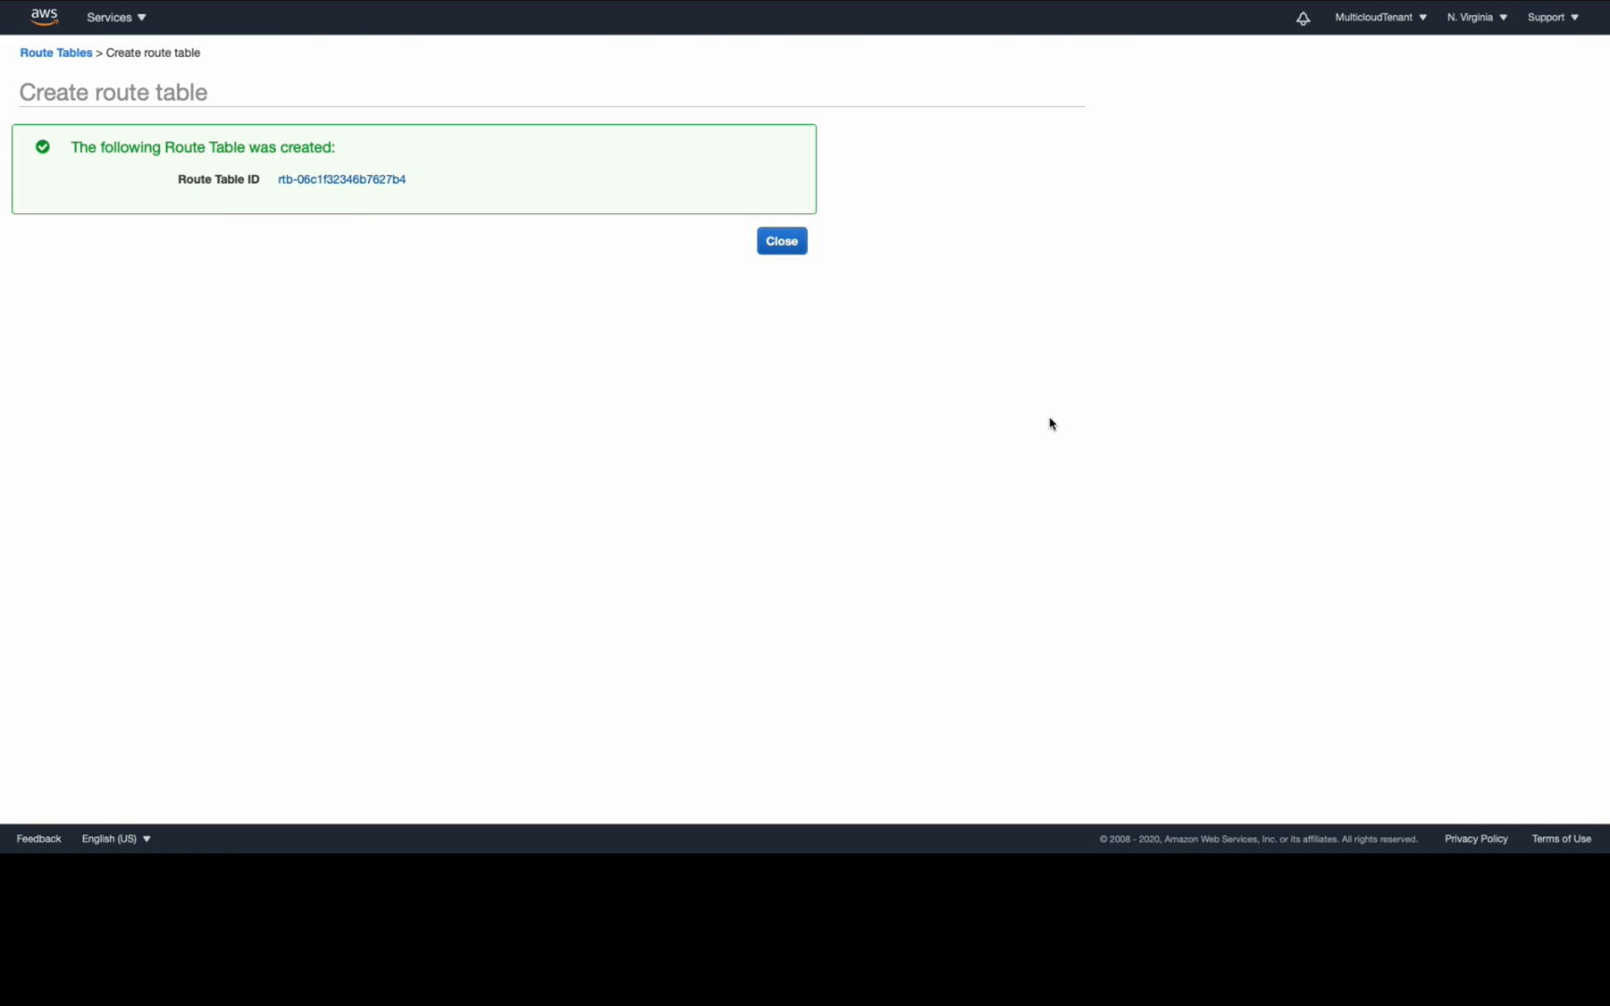
left_click(781, 241)
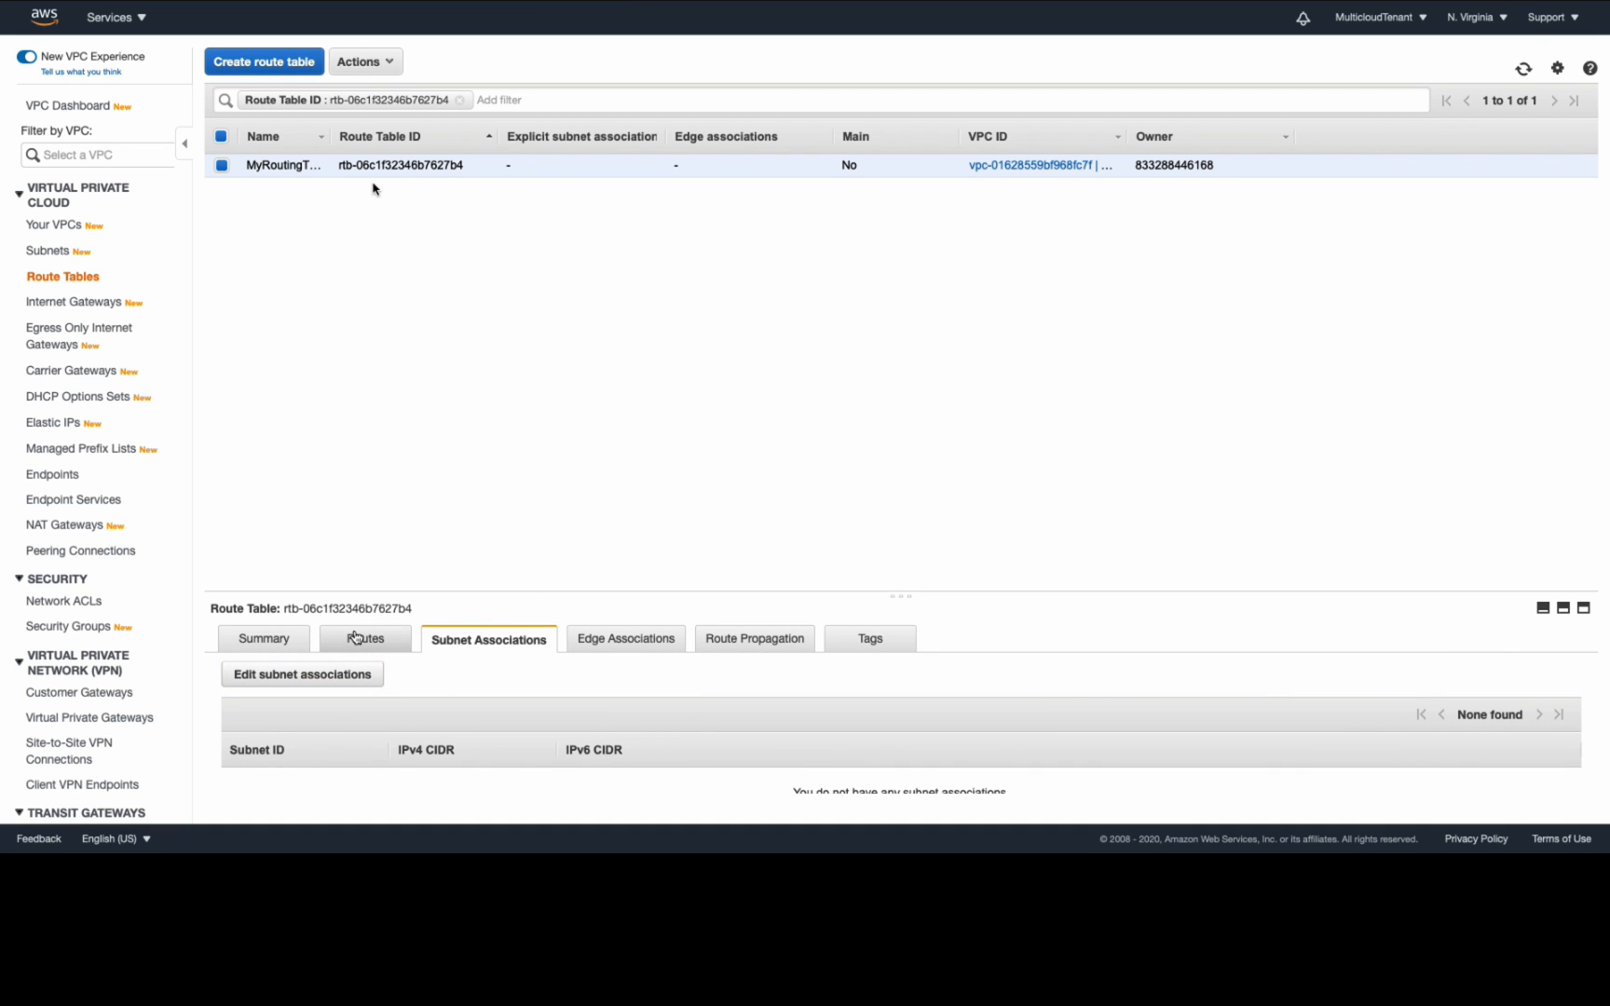
left_click(365, 637)
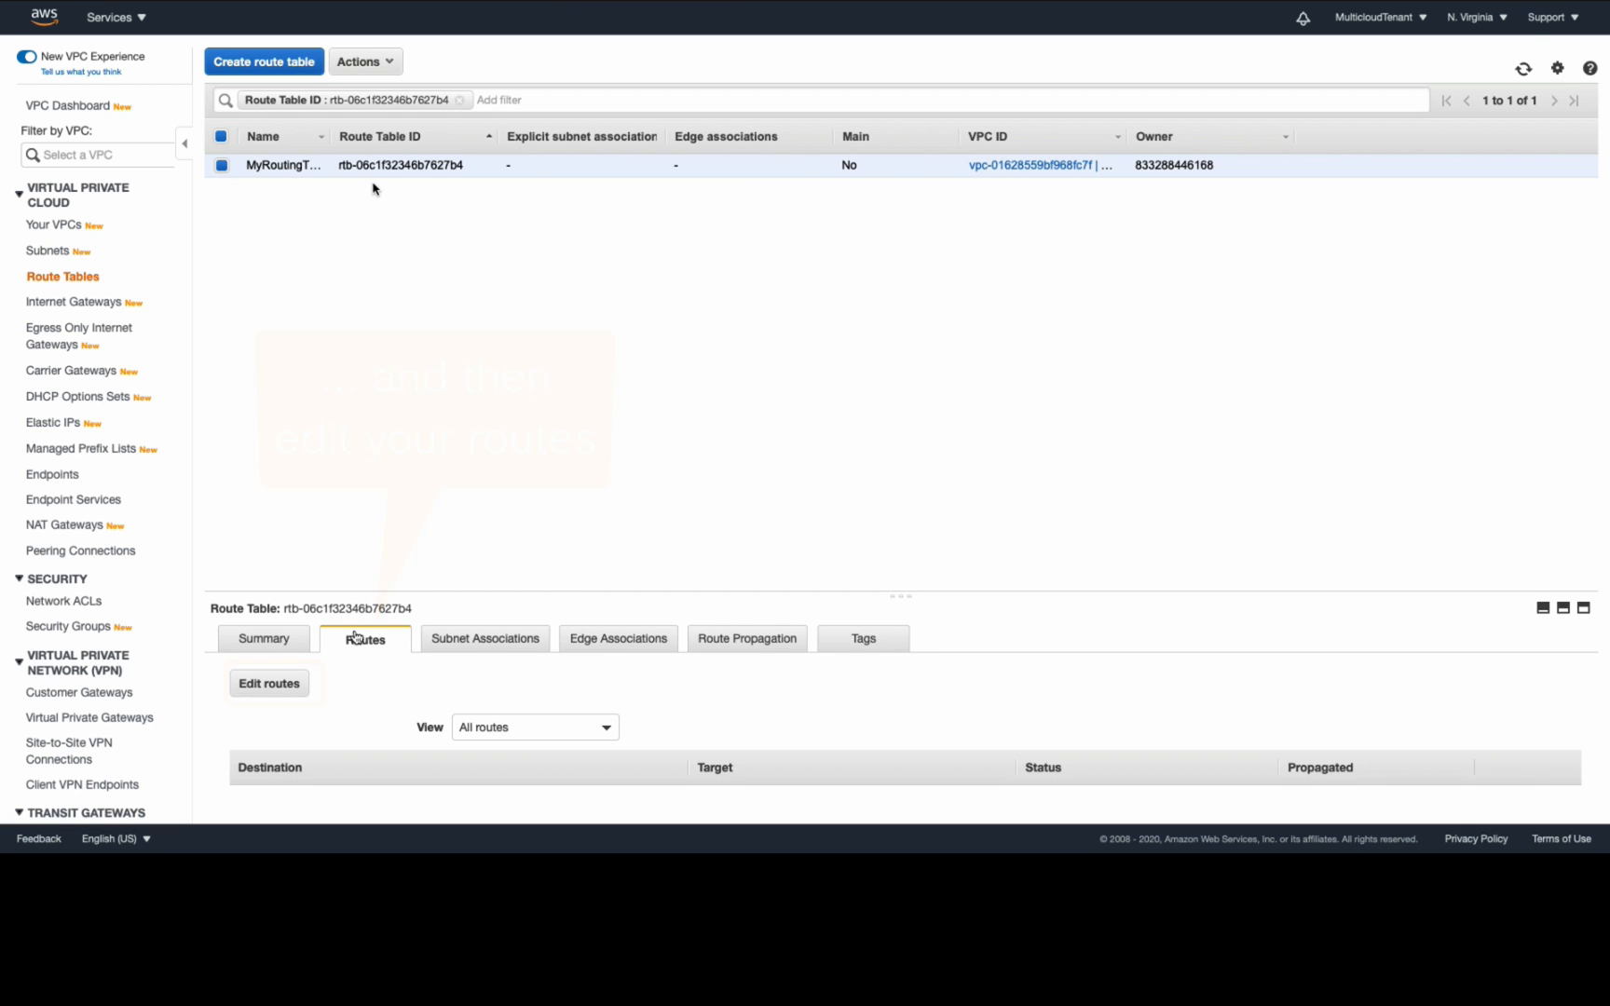
left_click(110, 18)
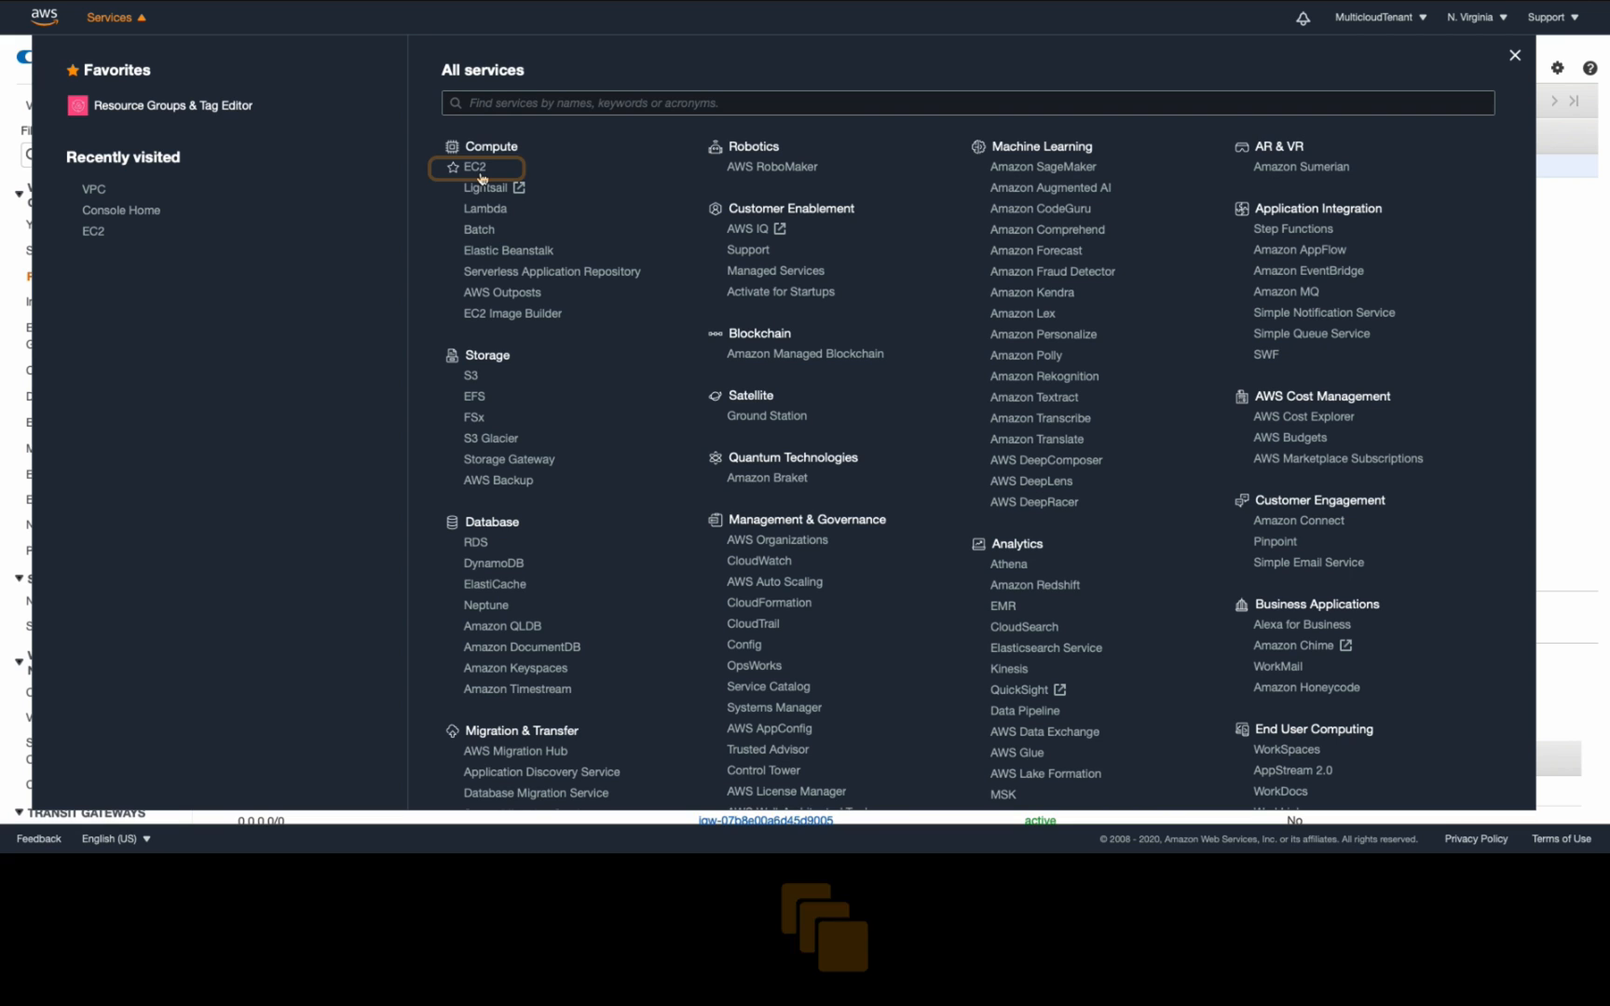
Step: Start an EC2 launch from the Amazon Linux 2 AMI, choosing MyVPC and a subnet
left_click(474, 167)
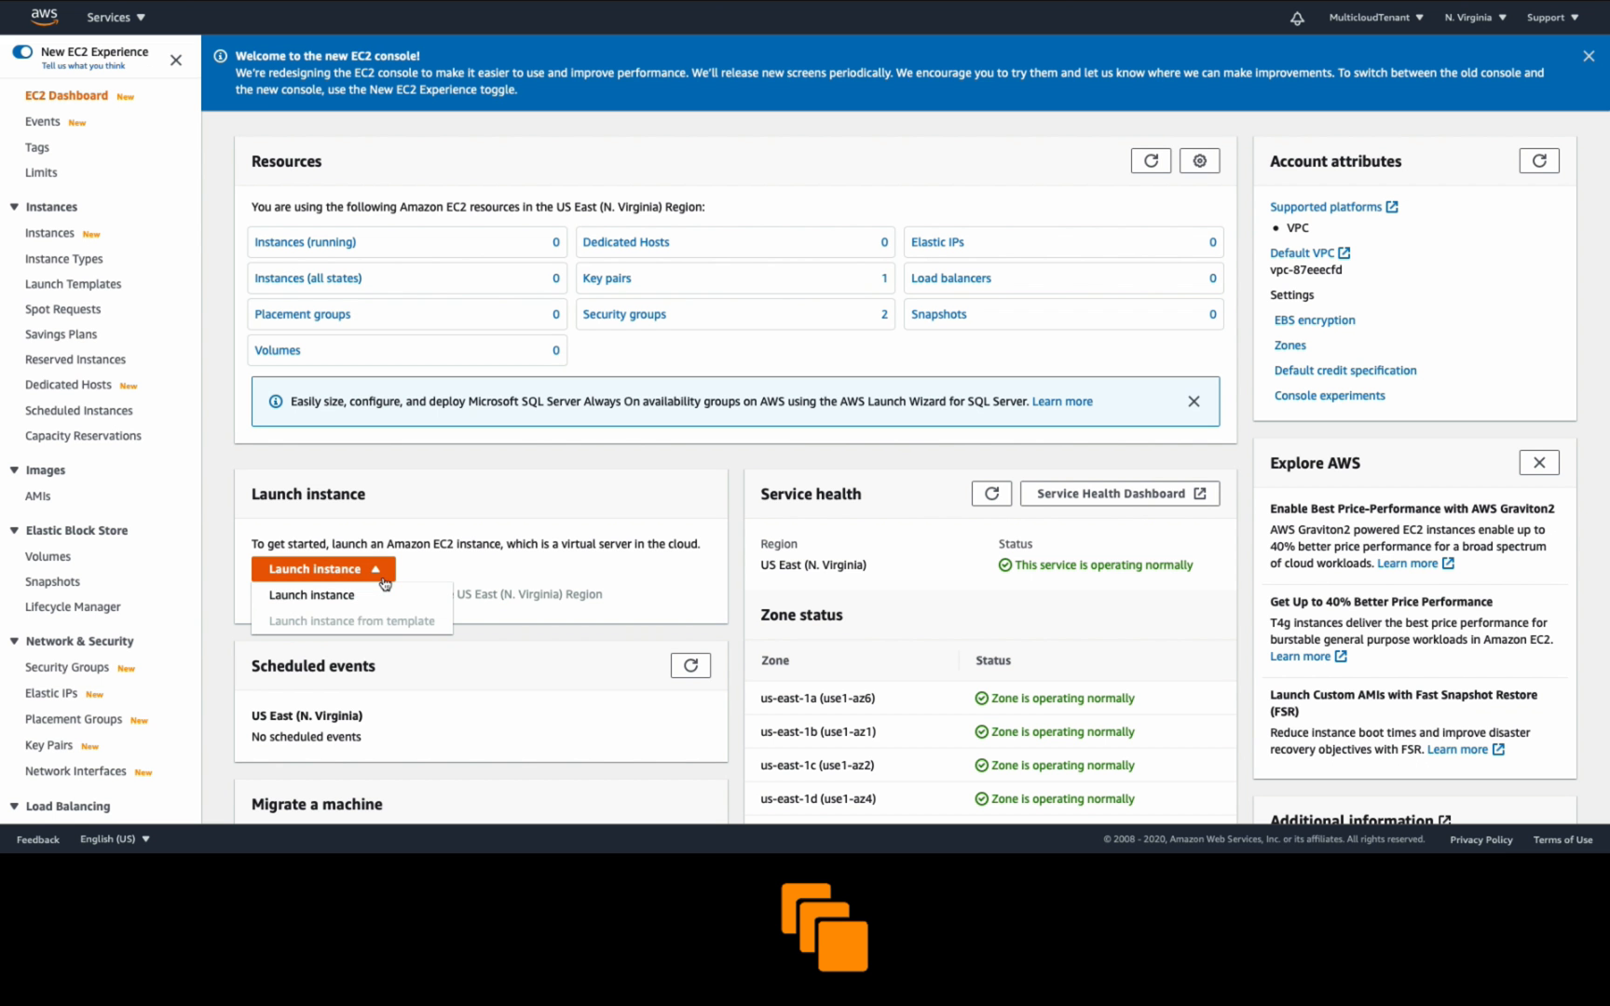
left_click(311, 594)
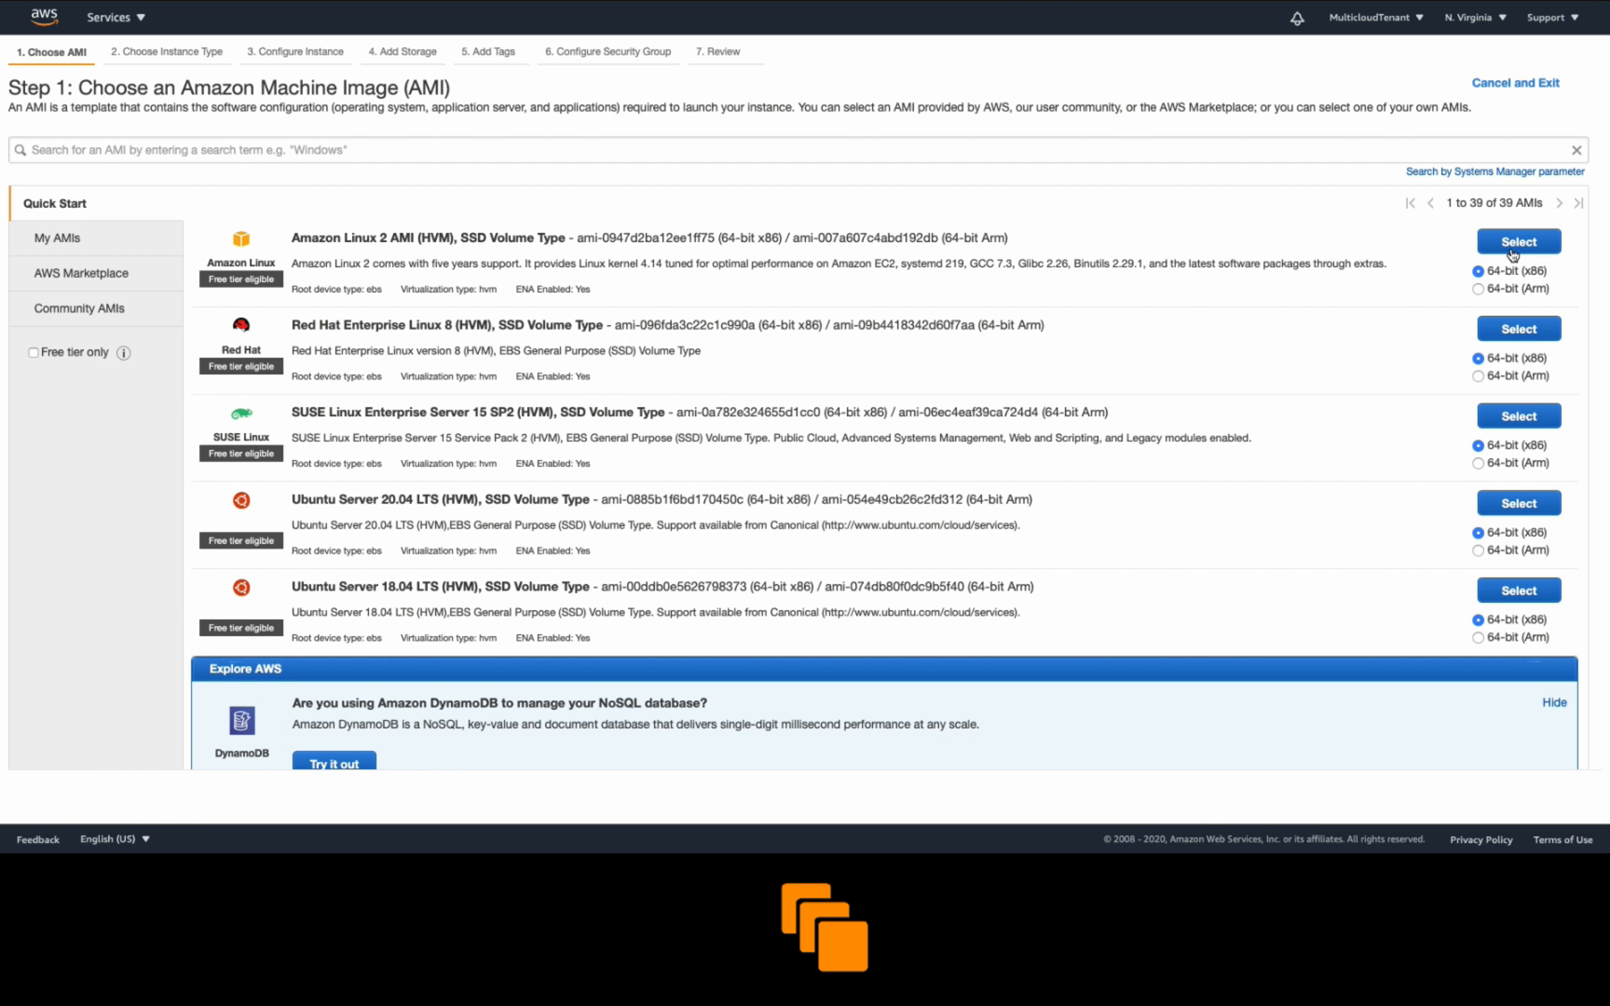
left_click(1517, 240)
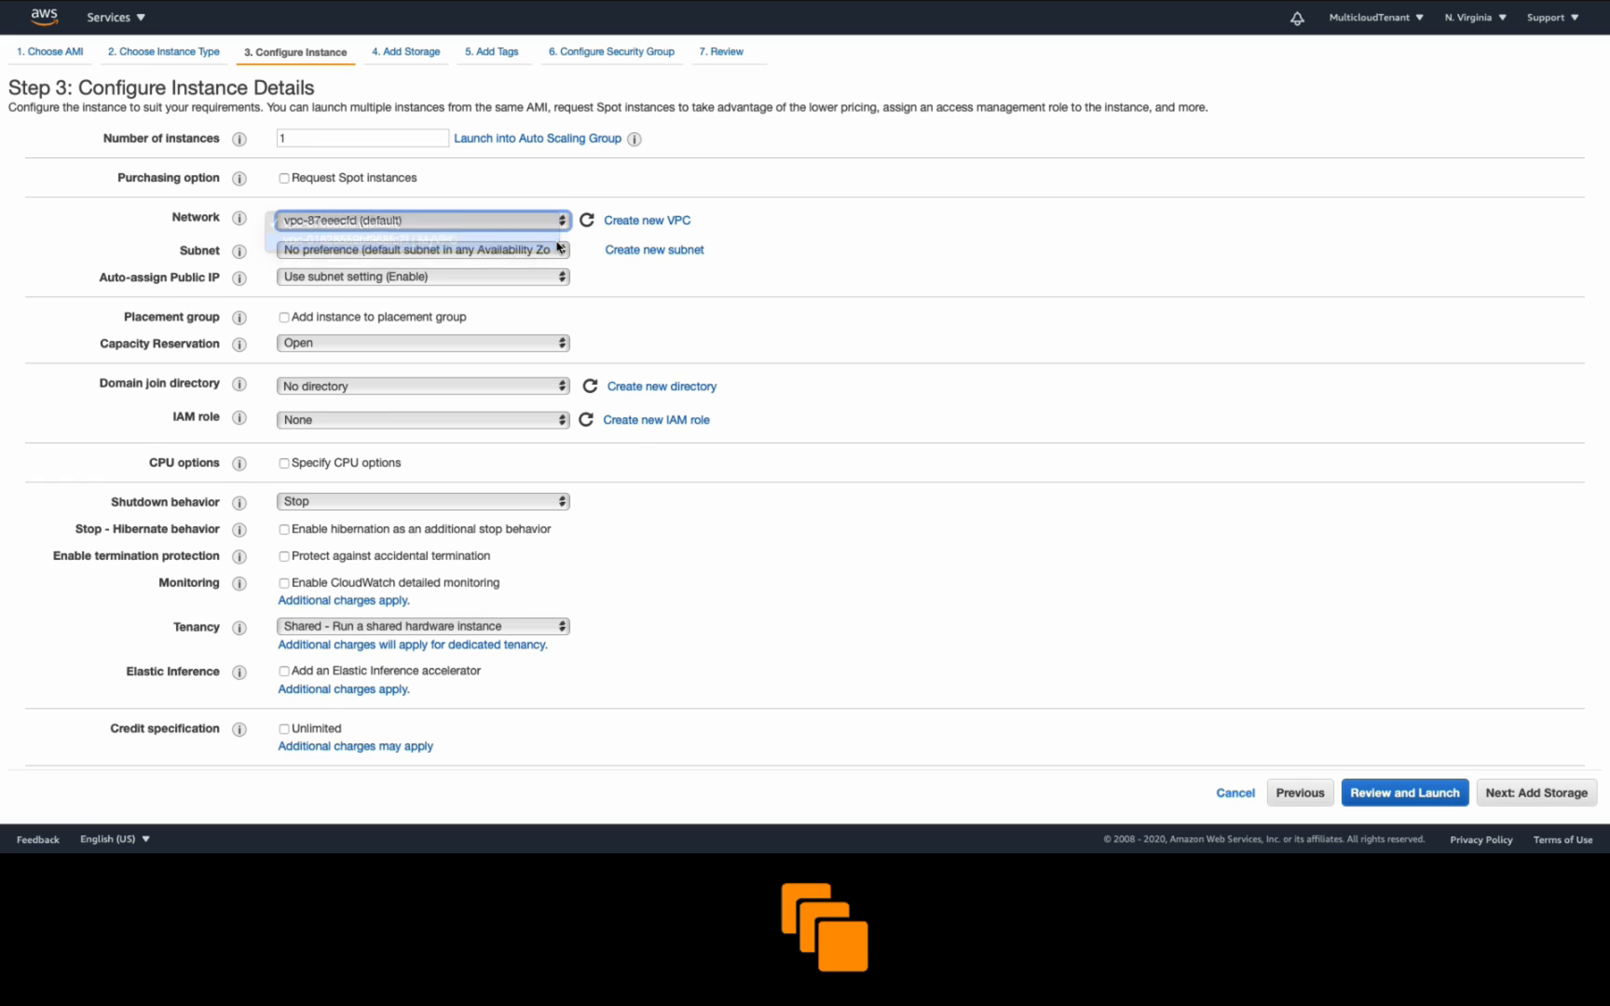
left_click(422, 249)
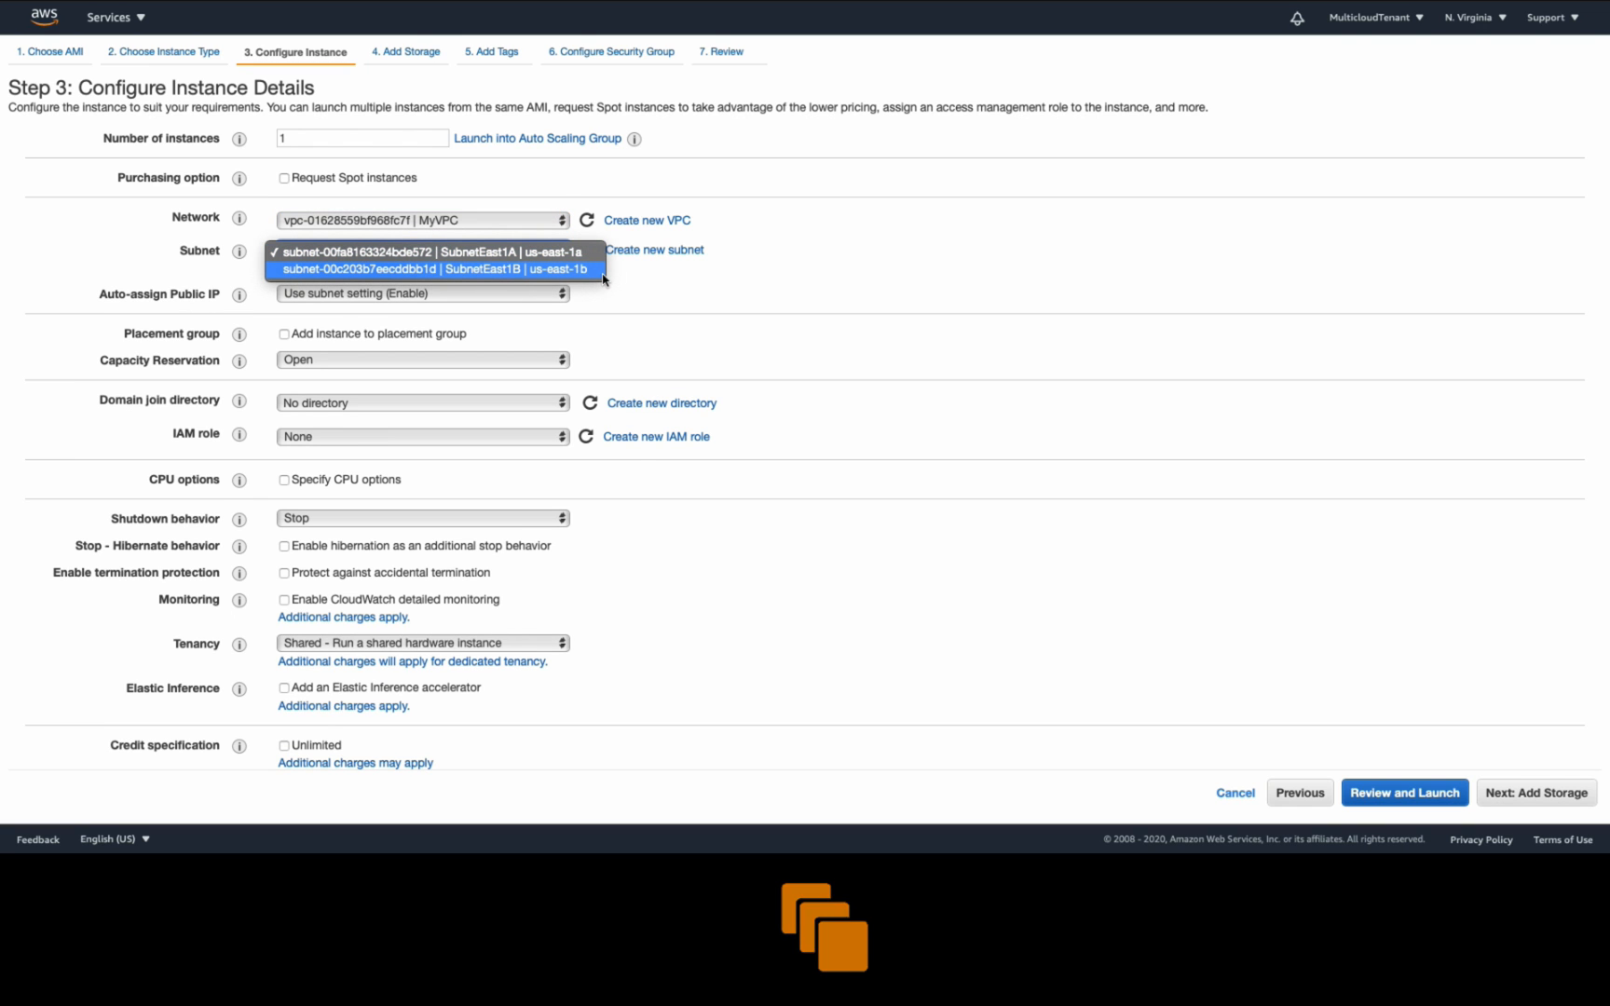
left_click(426, 252)
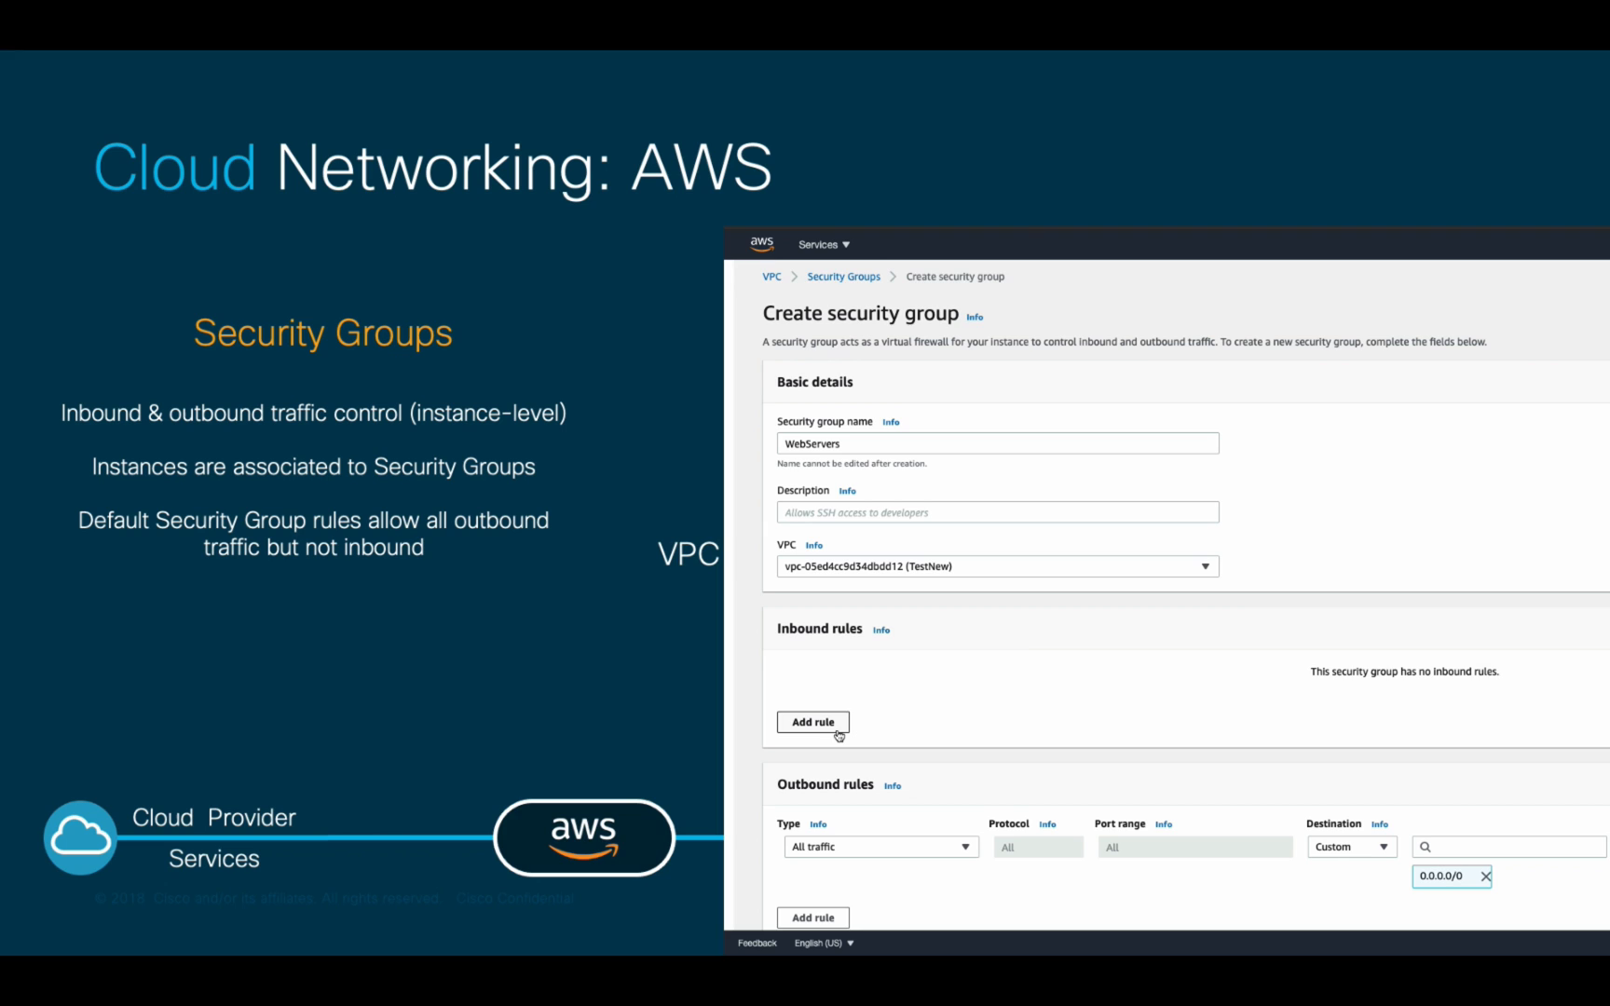
Step: Advance the slideshow to the Security Groups slide
left_click(813, 722)
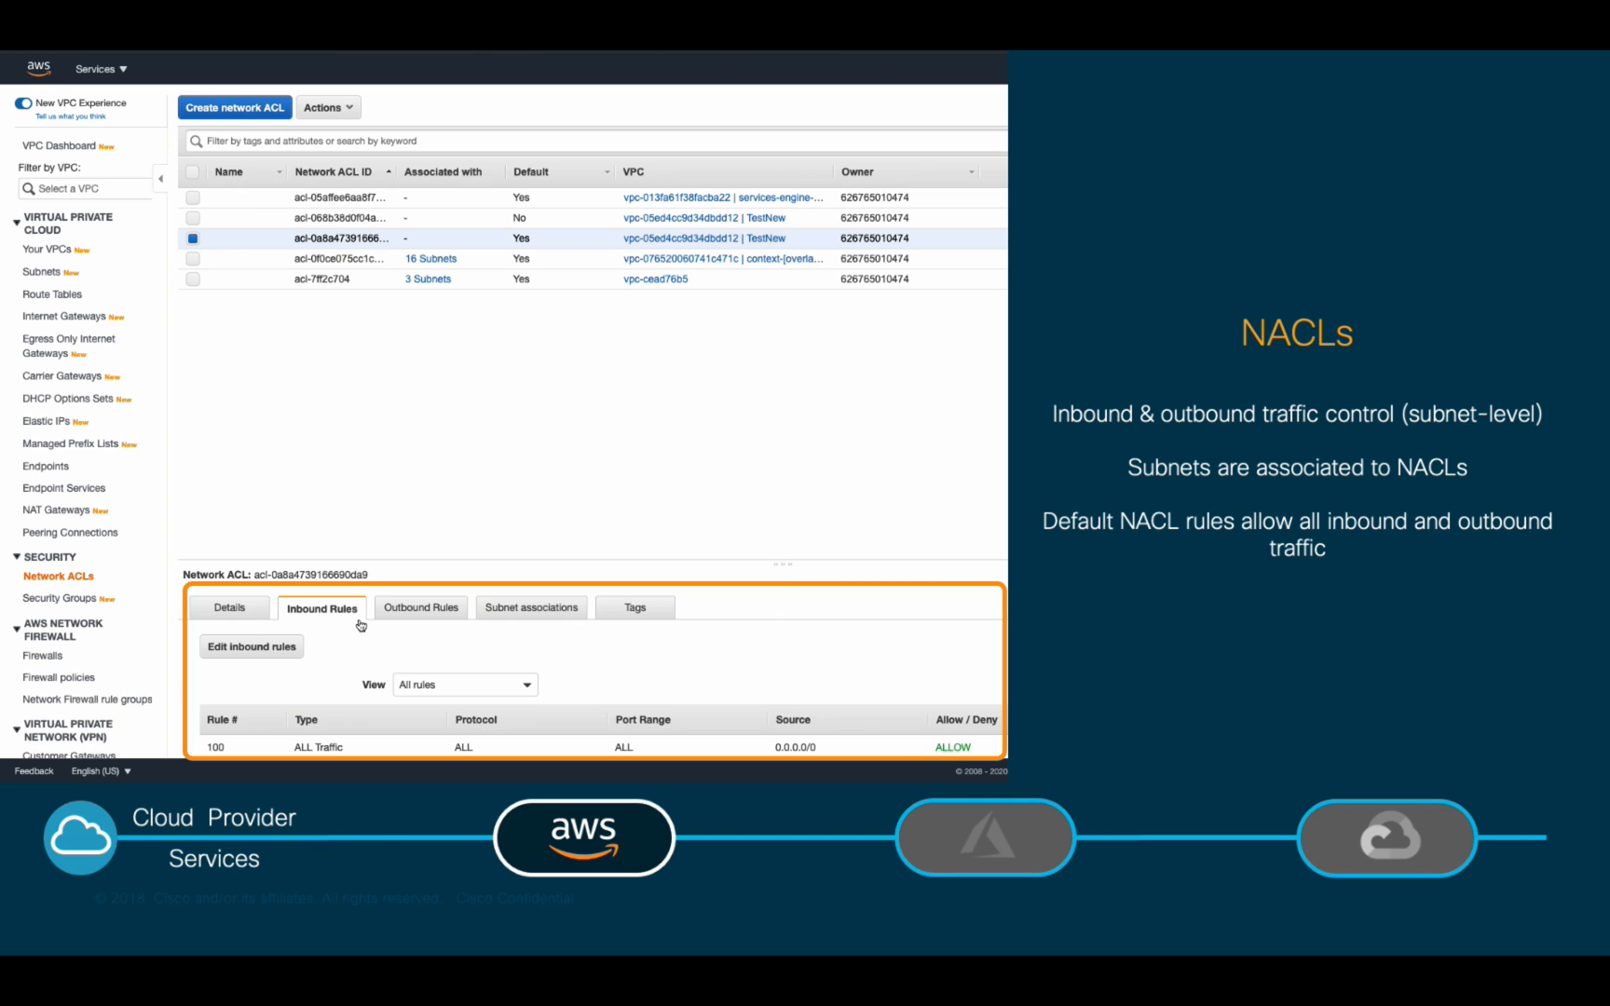
Step: Reveal the NACL default outbound rules, then advance to the Cloud Networking Services overview
left_click(421, 606)
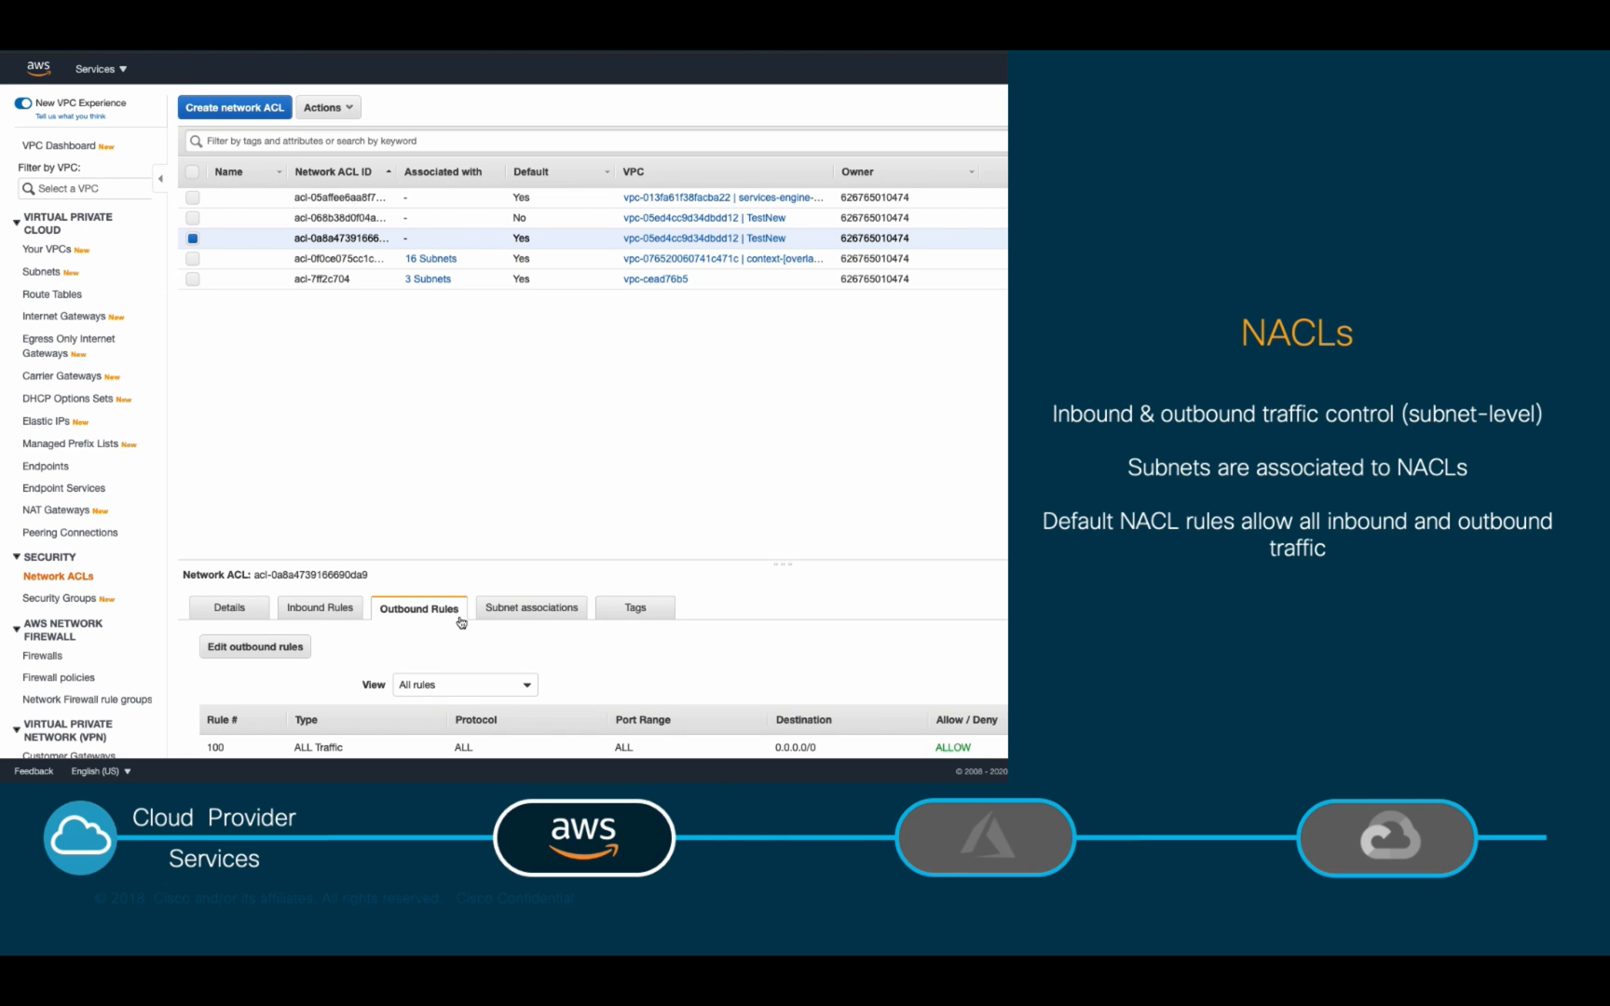
key("right")
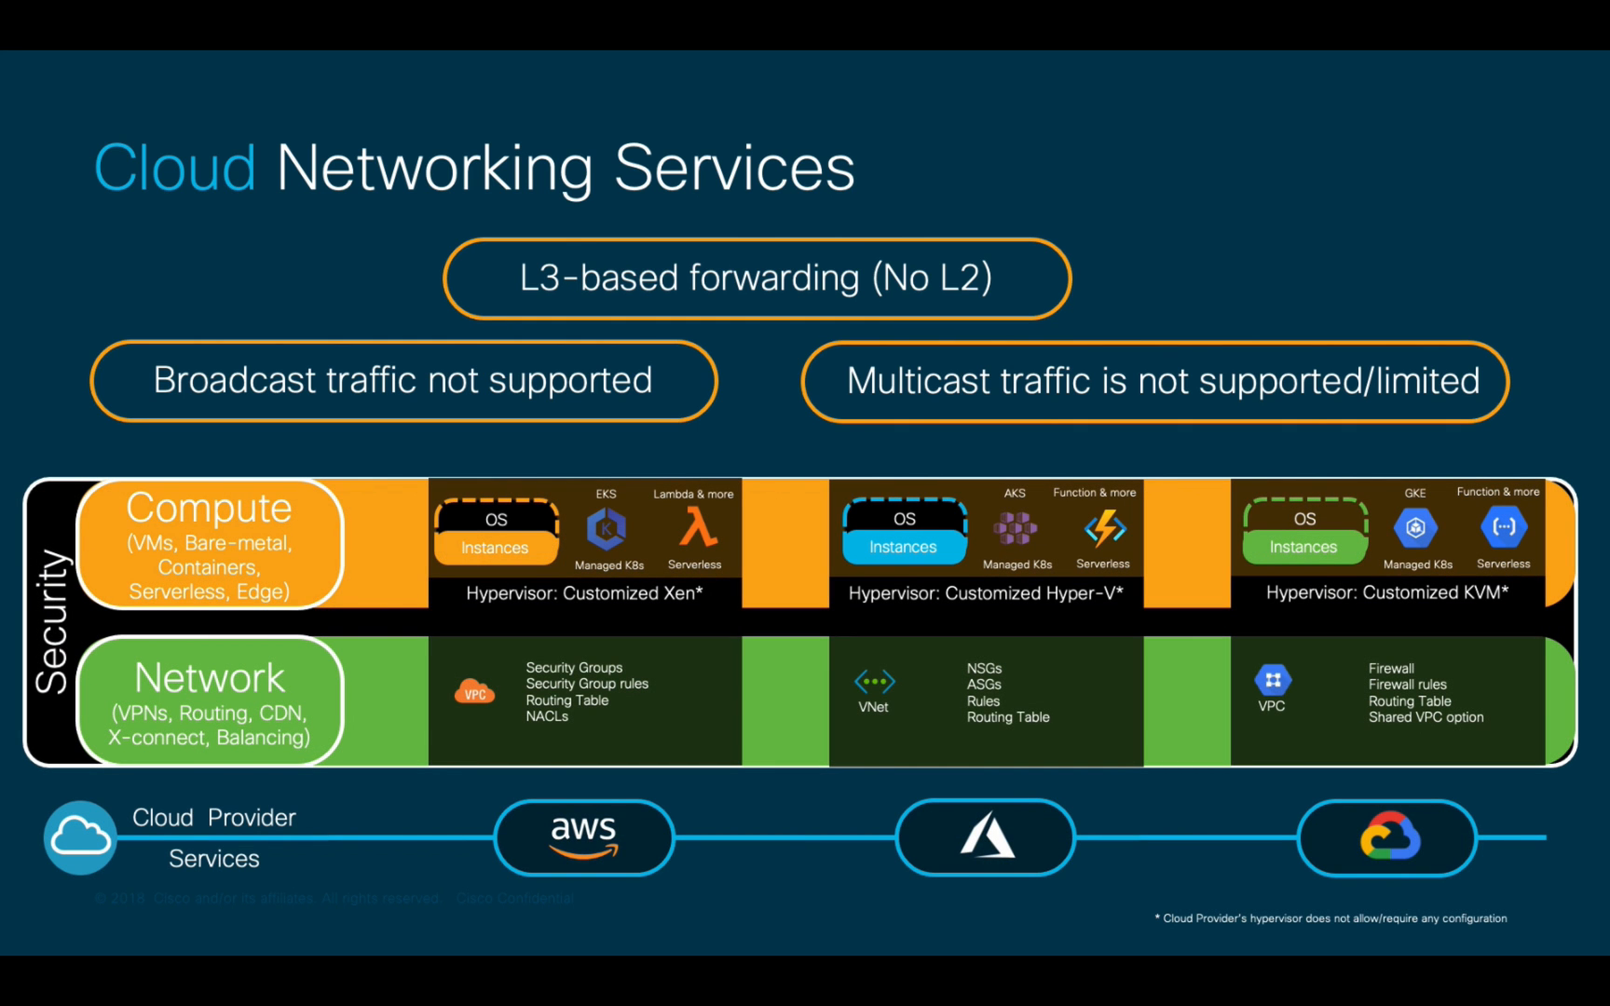